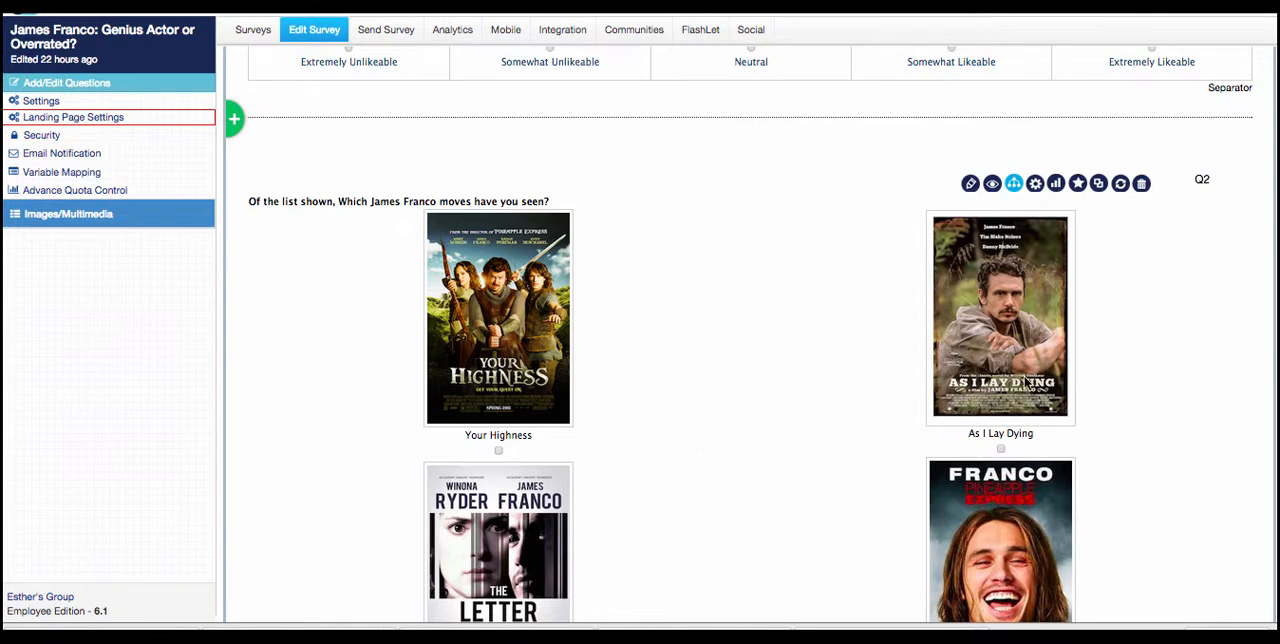
pyautogui.moveTo(874, 150)
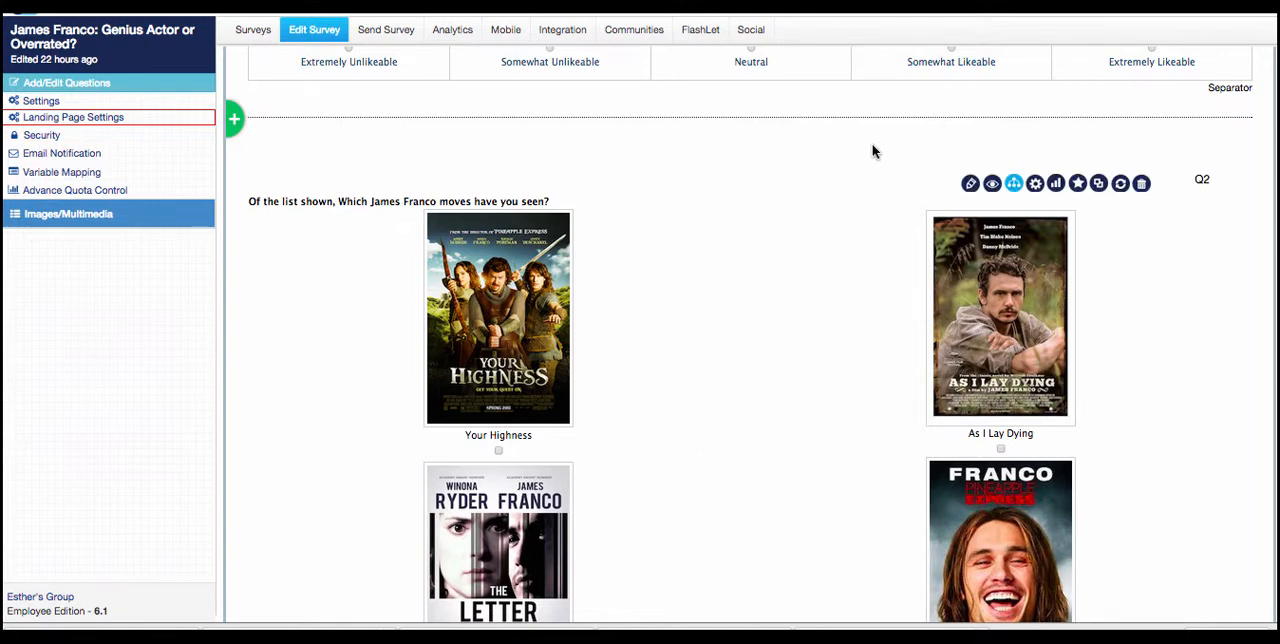
# Step: Browse the catalogue of question types and close it again
pyautogui.scroll(3)
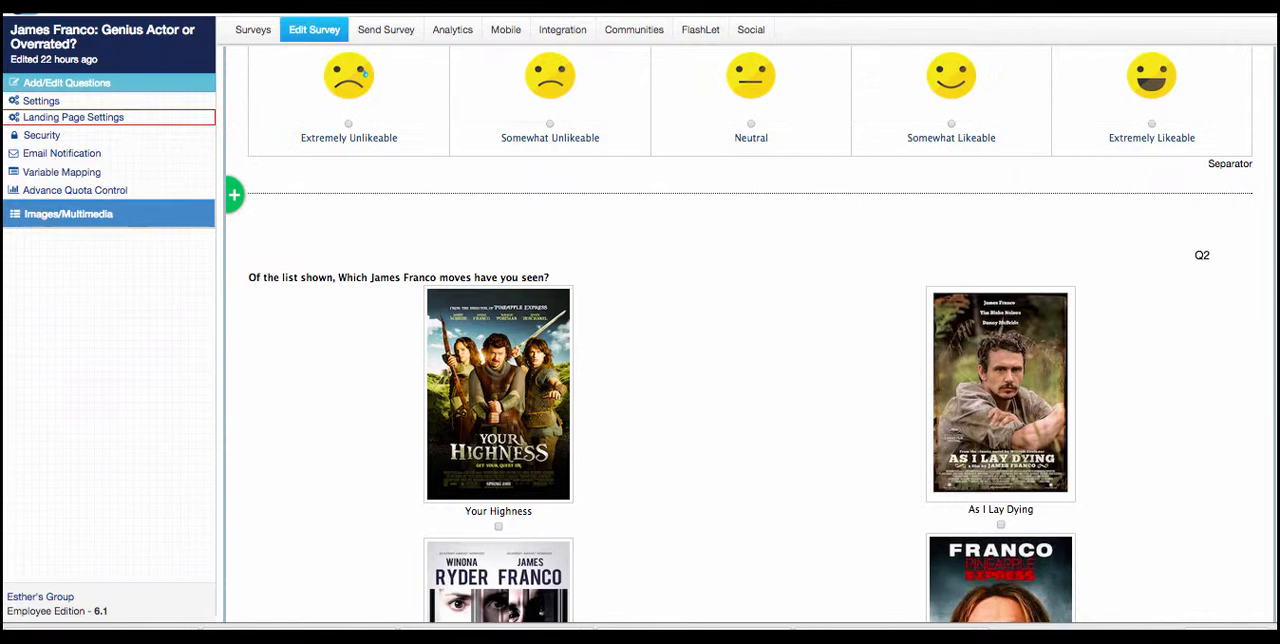
pyautogui.scroll(3)
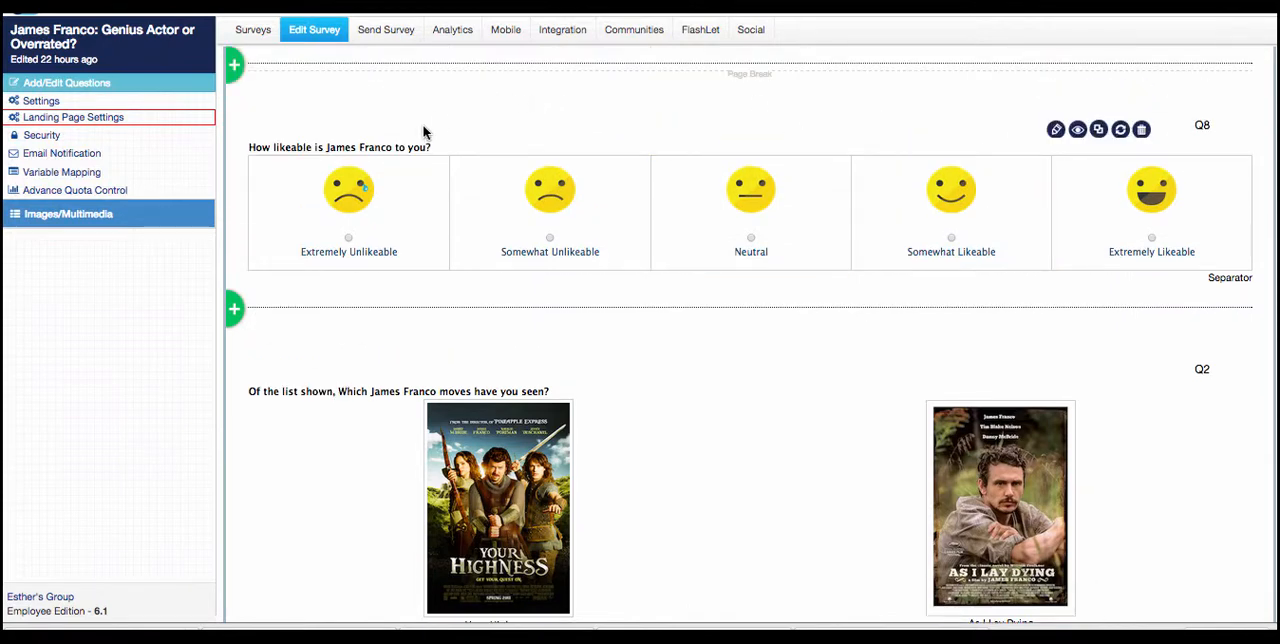
pyautogui.moveTo(320, 187)
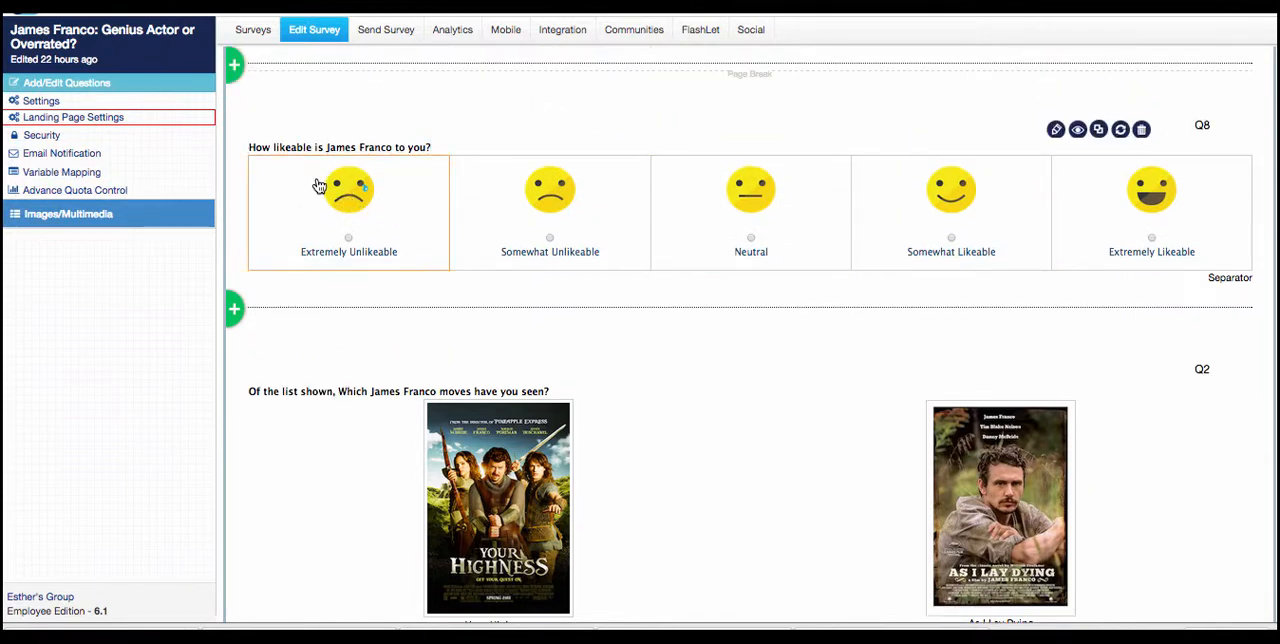
pyautogui.moveTo(760, 105)
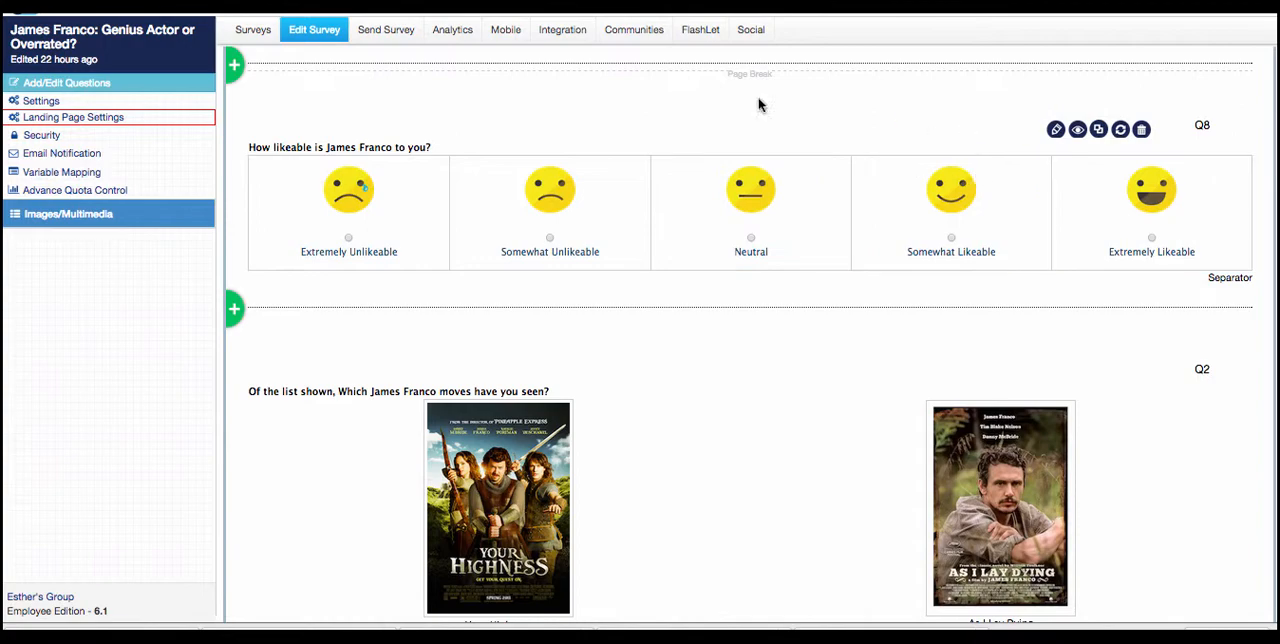
pyautogui.moveTo(1011, 221)
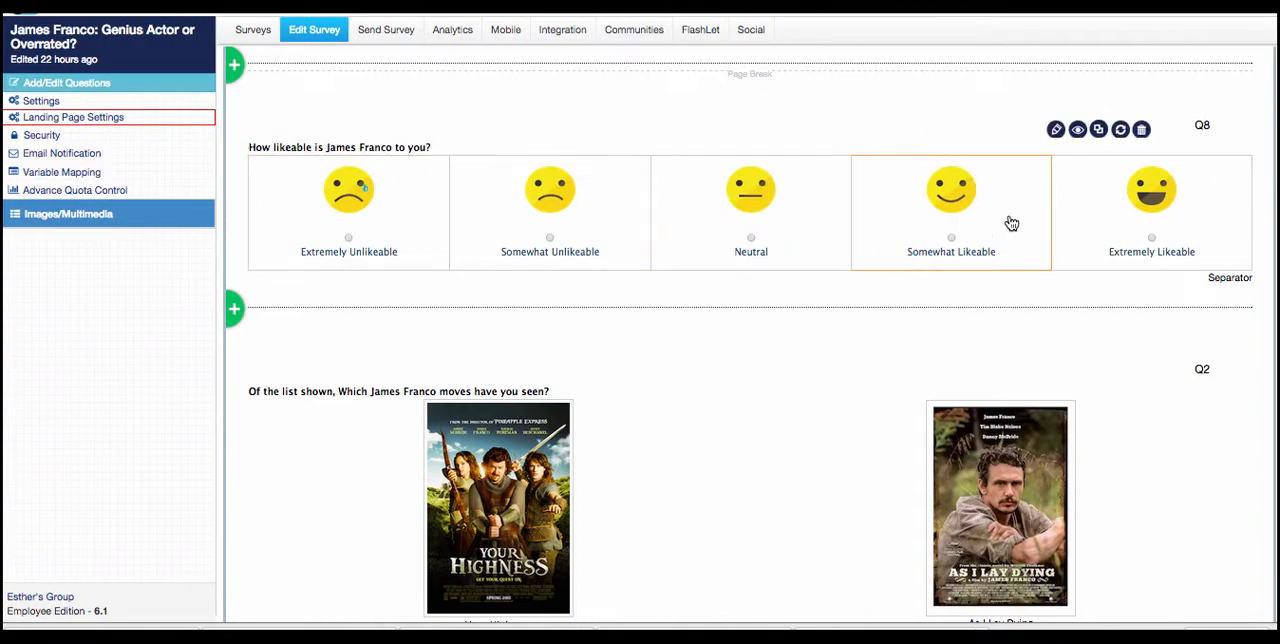
pyautogui.click(233, 308)
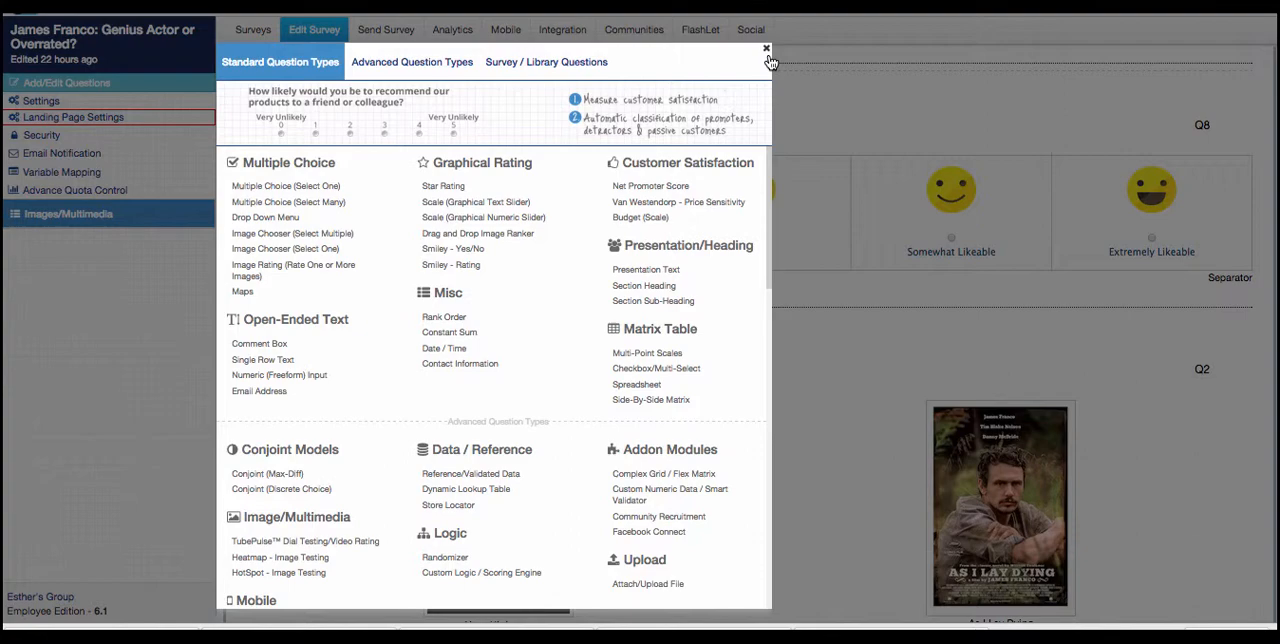
pyautogui.click(766, 49)
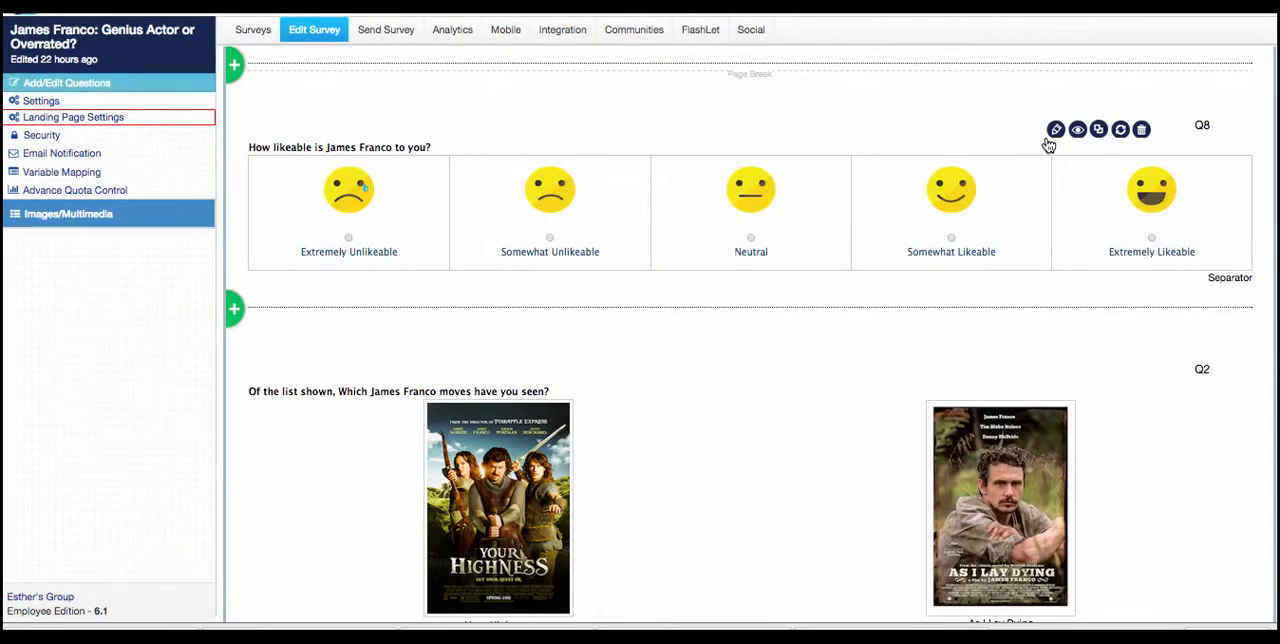
# Step: Open the likeability question and inspect its Extremely and Somewhat Unlikeable labels
pyautogui.click(1056, 129)
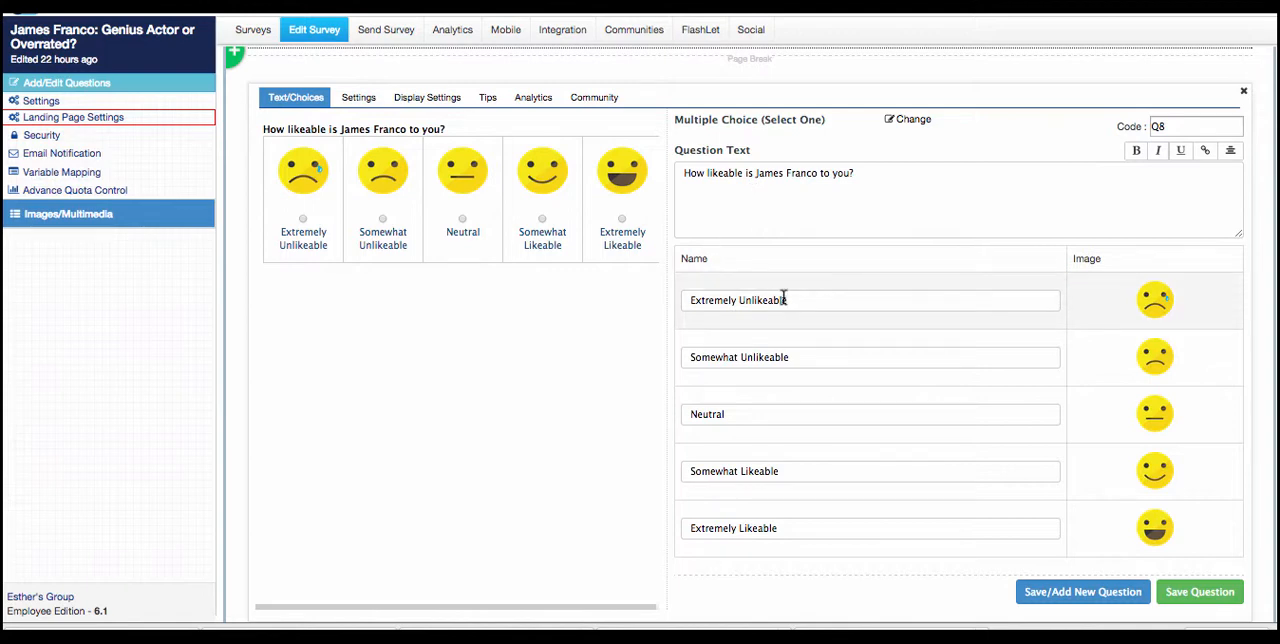
pyautogui.click(870, 357)
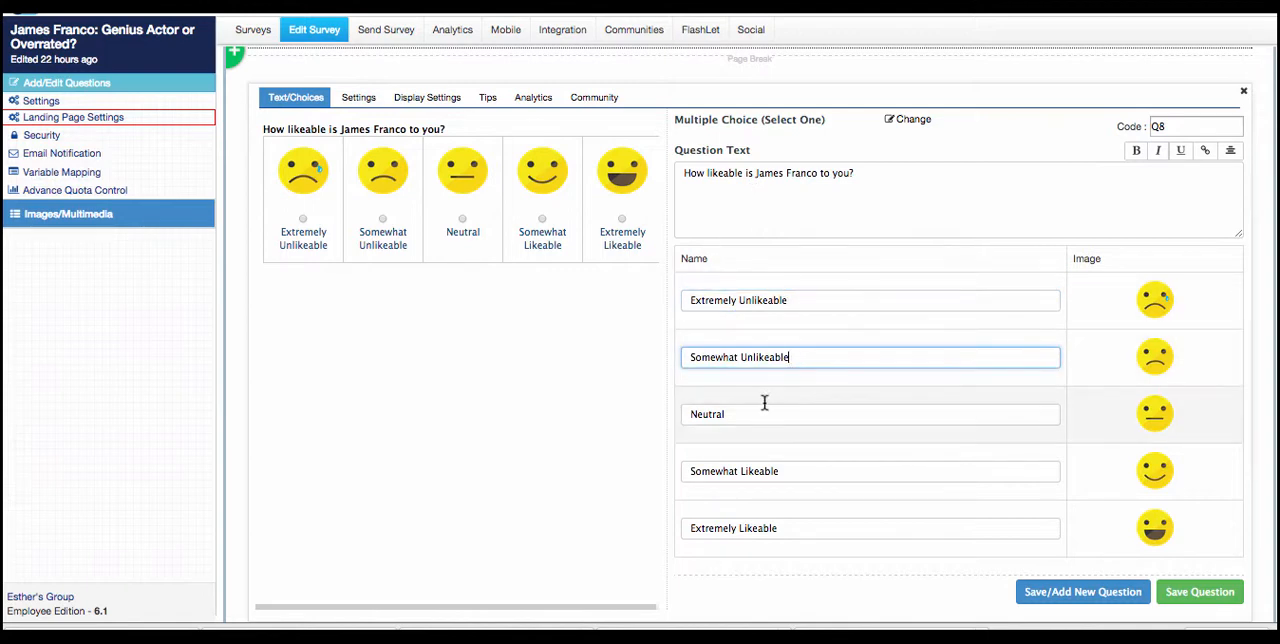
pyautogui.click(870, 471)
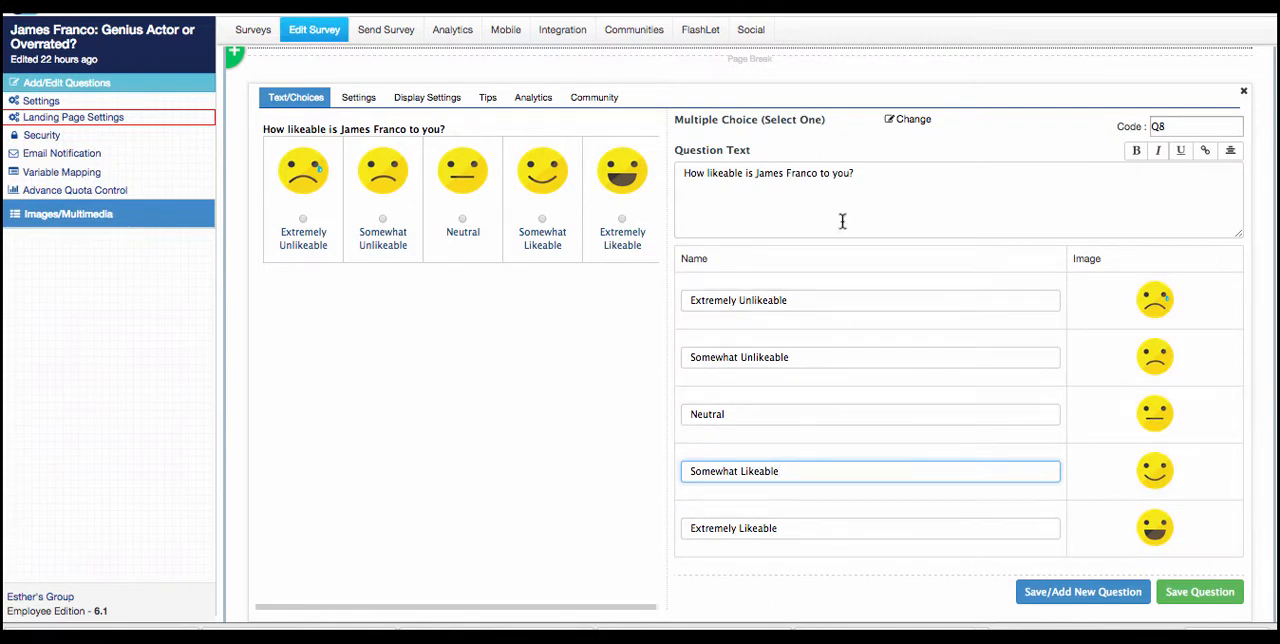
pyautogui.moveTo(742, 190)
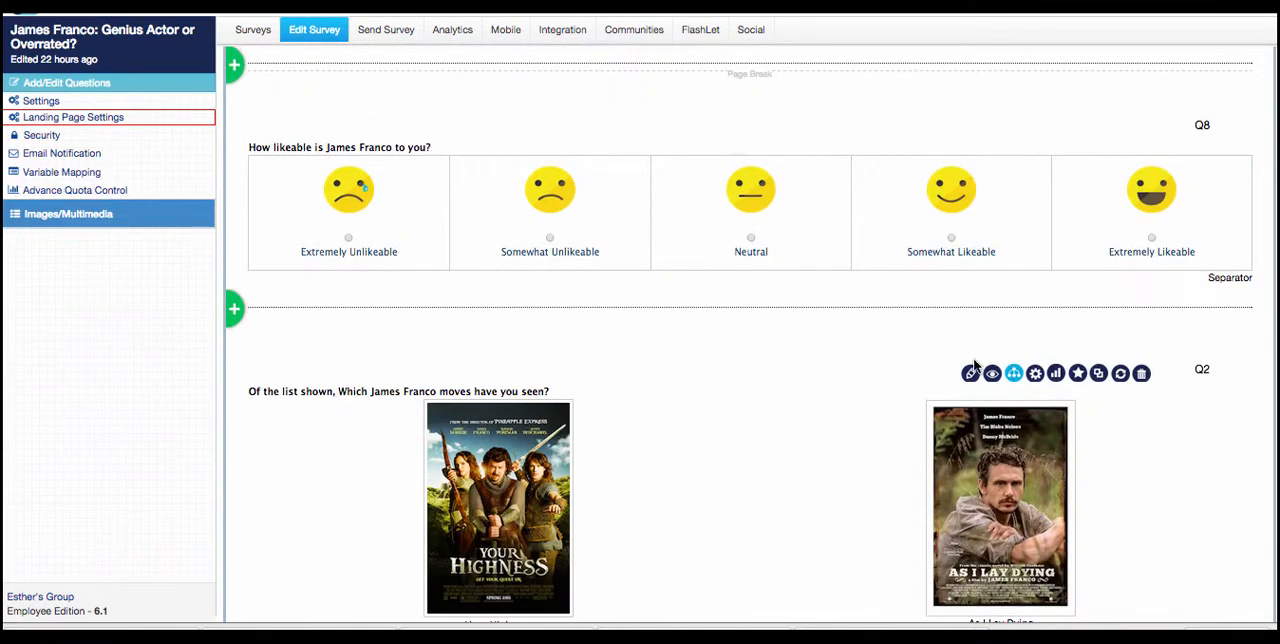
pyautogui.moveTo(1098, 373)
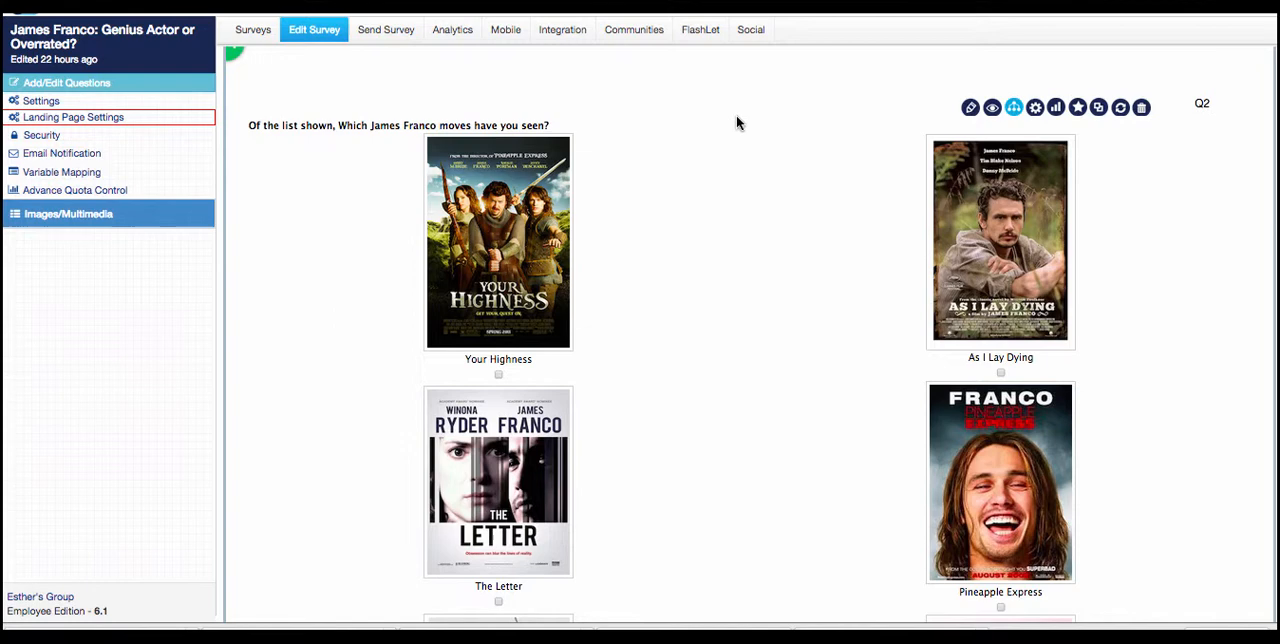
pyautogui.moveTo(781, 133)
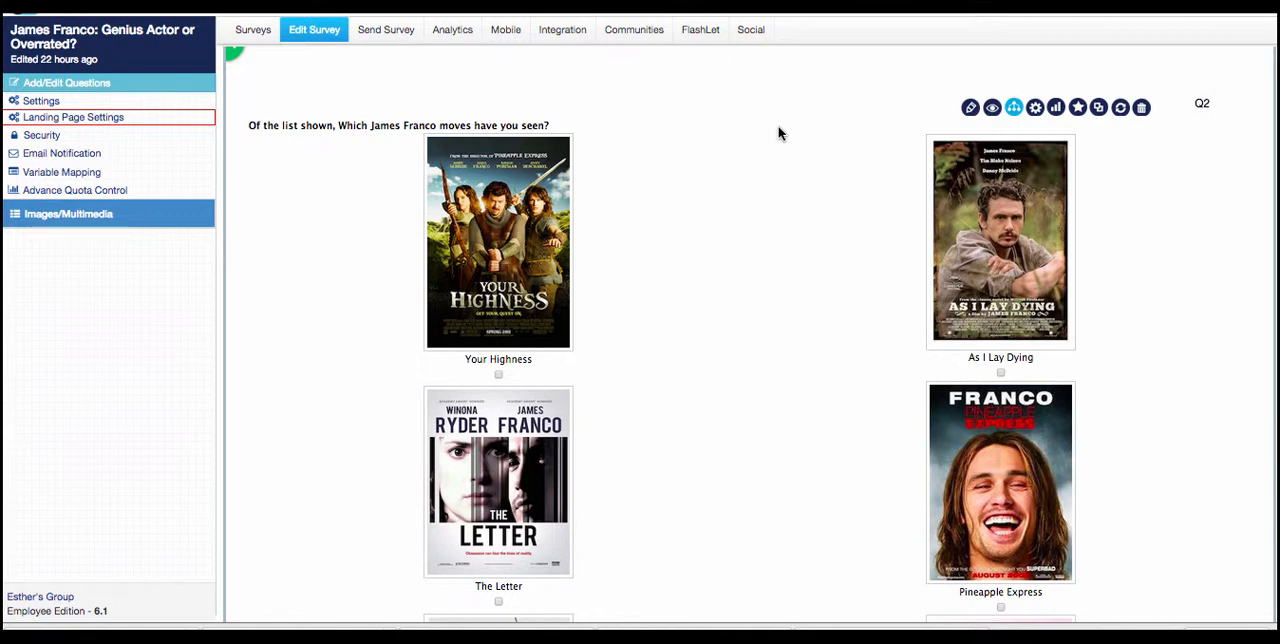
pyautogui.moveTo(752, 135)
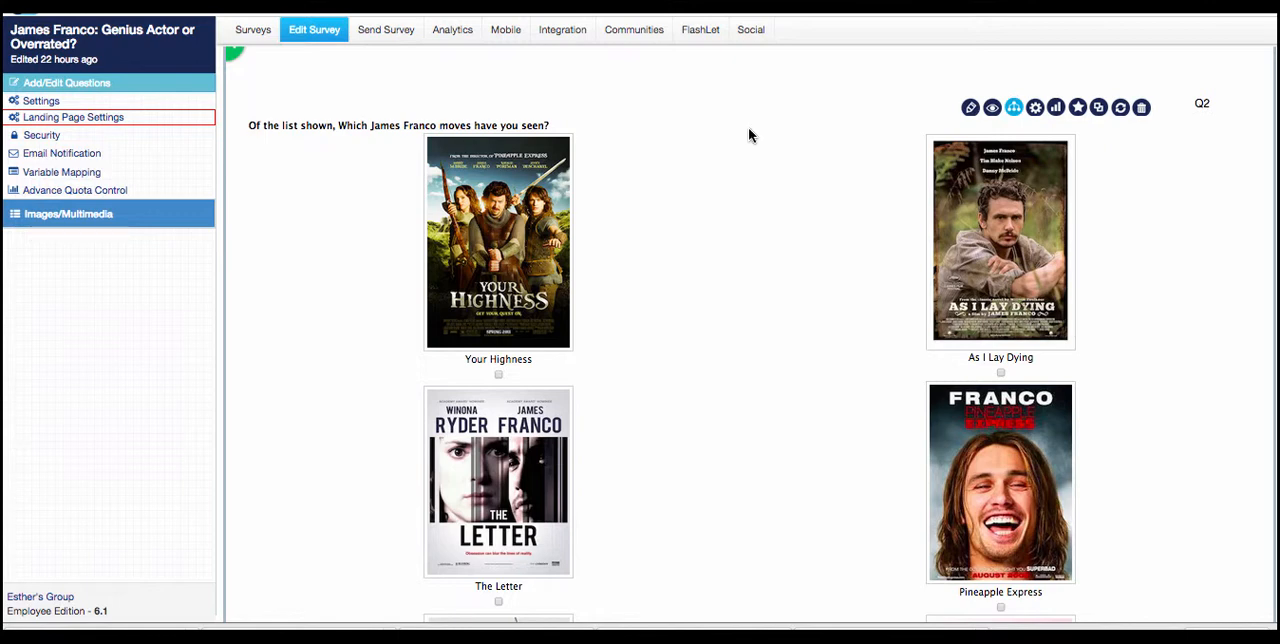
pyautogui.moveTo(971, 108)
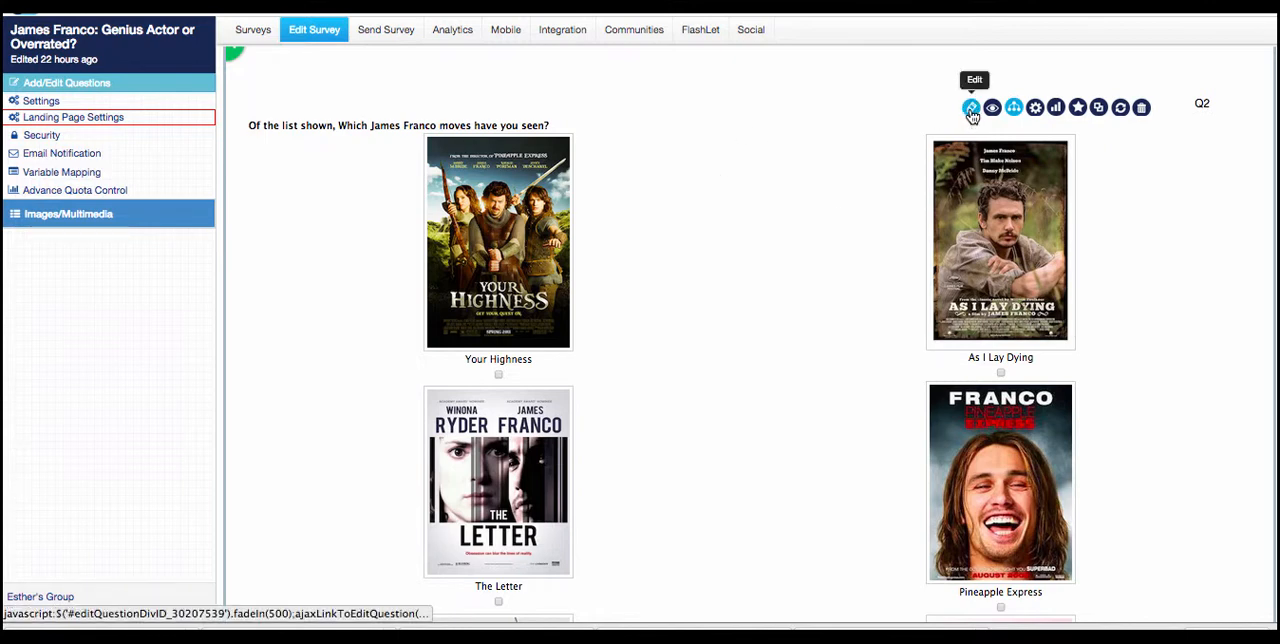
# Step: Edit Q2 and review Q1/Q8 in the Answer To piping list, leaving the text unpiped
pyautogui.click(970, 107)
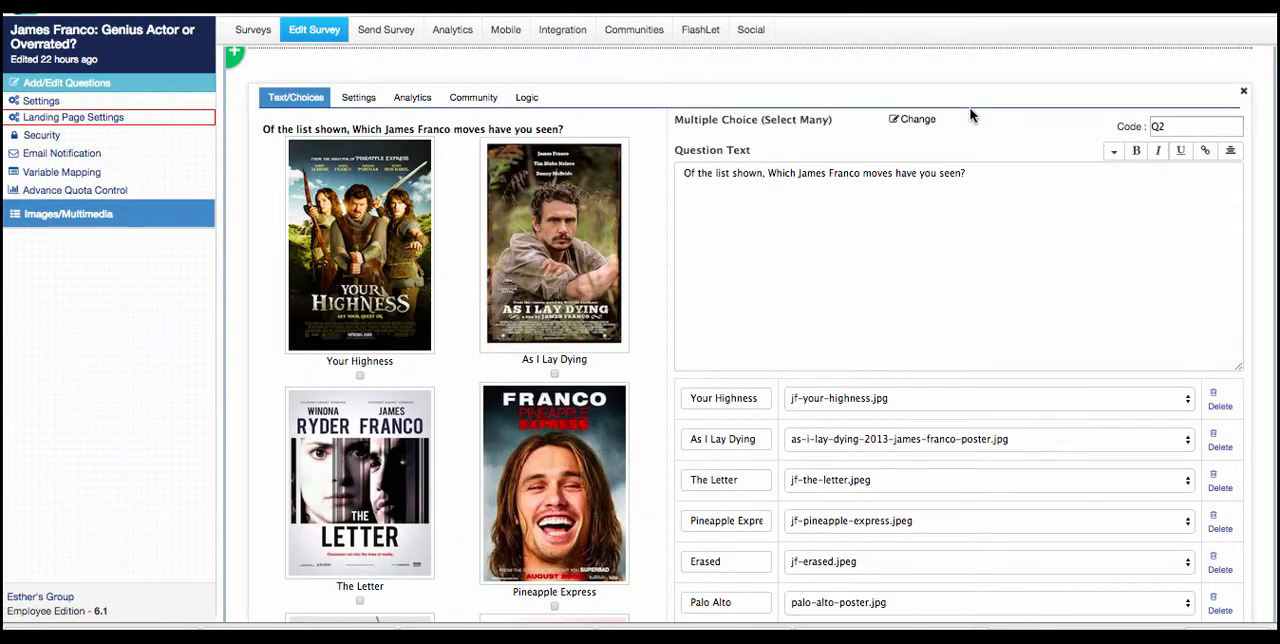
pyautogui.moveTo(1107, 151)
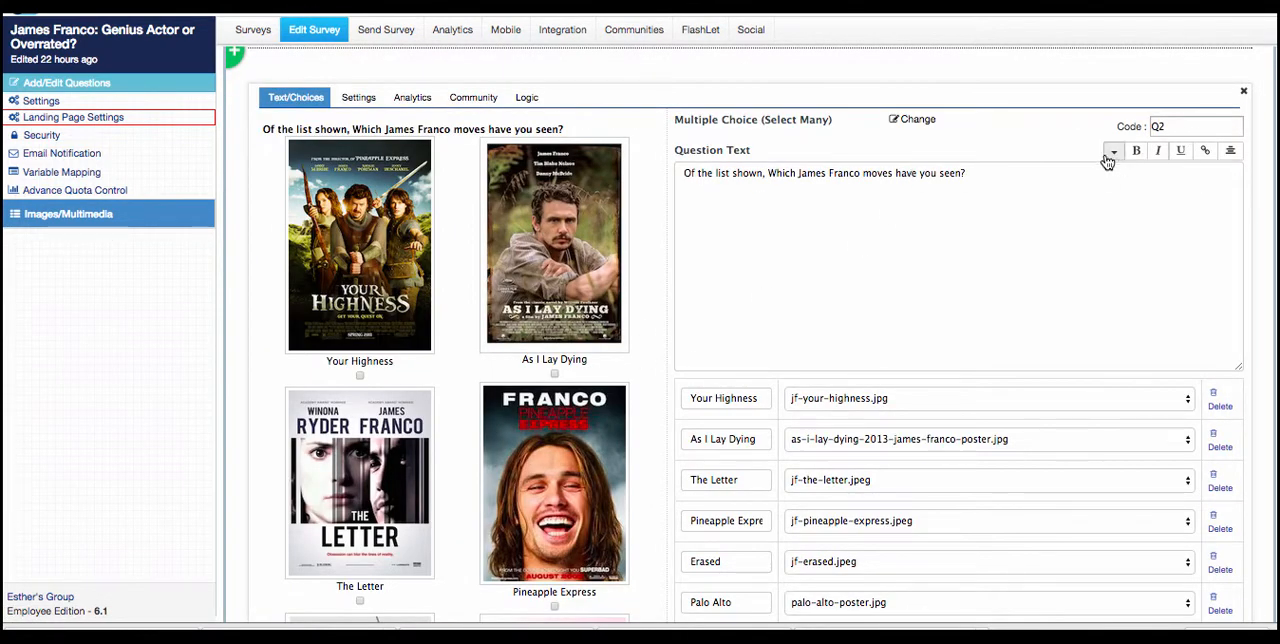
pyautogui.moveTo(1112, 151)
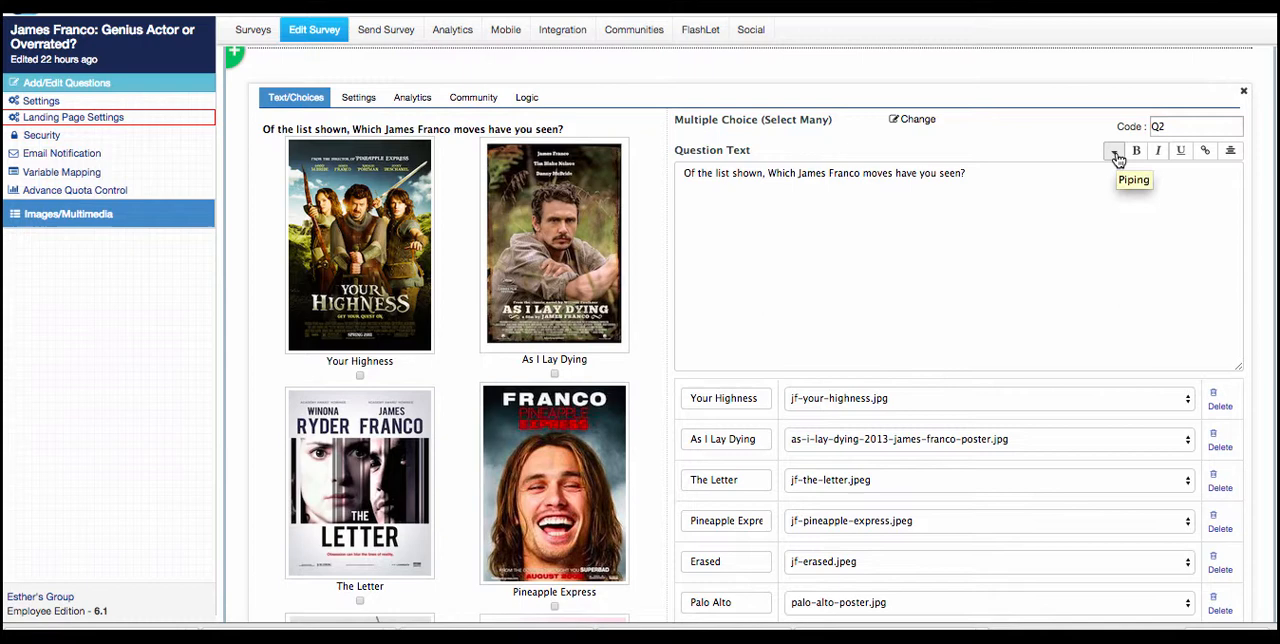
pyautogui.click(1113, 150)
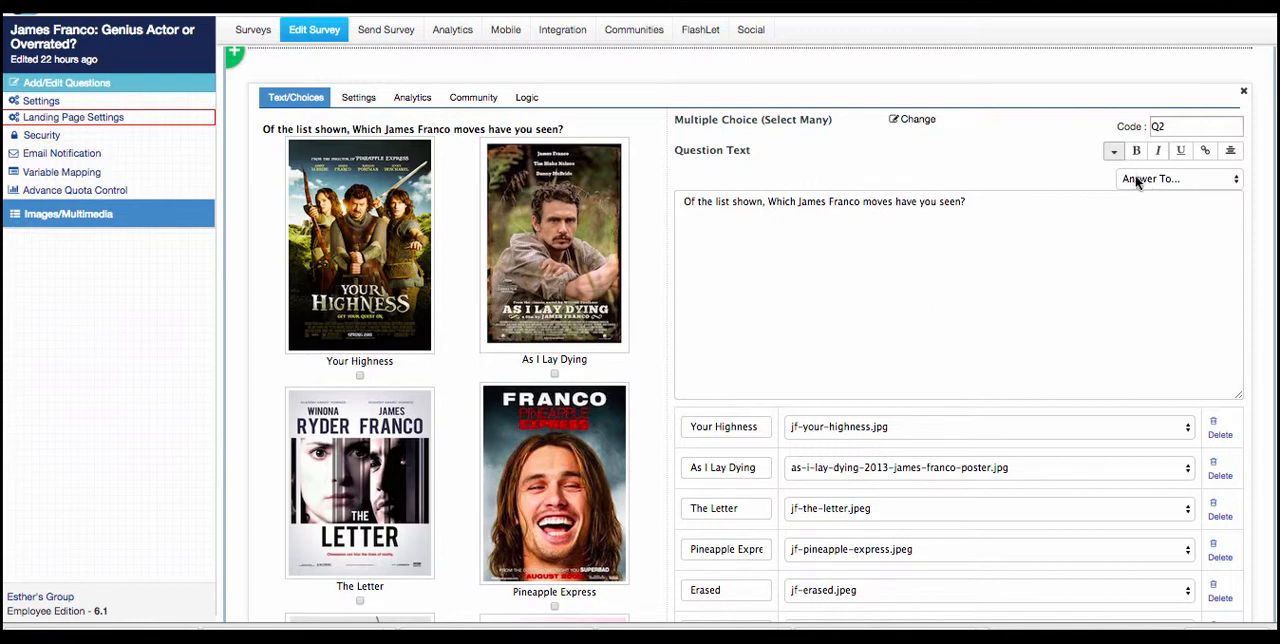
pyautogui.click(1178, 178)
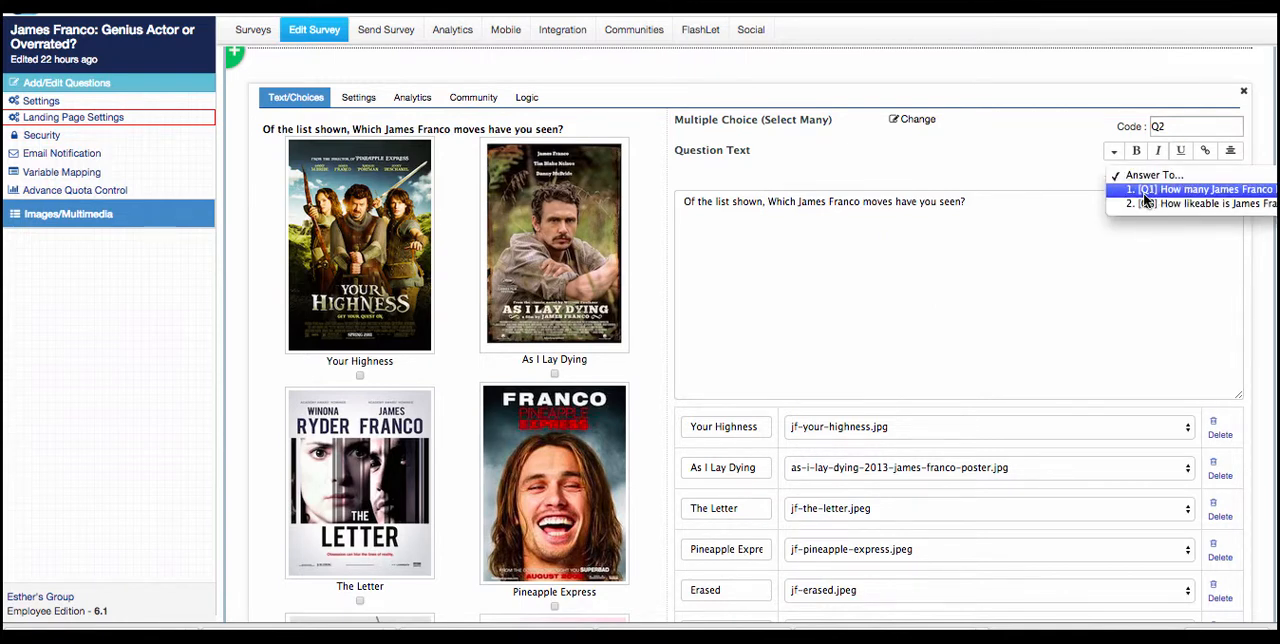
pyautogui.moveTo(1152, 203)
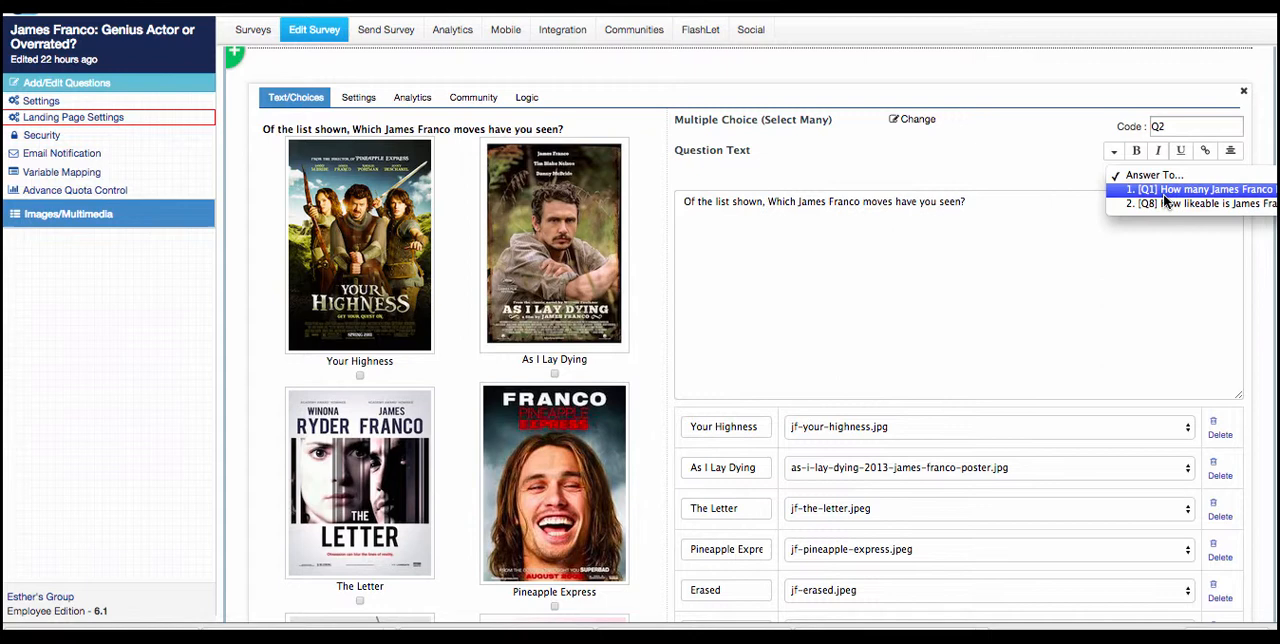
pyautogui.click(1199, 189)
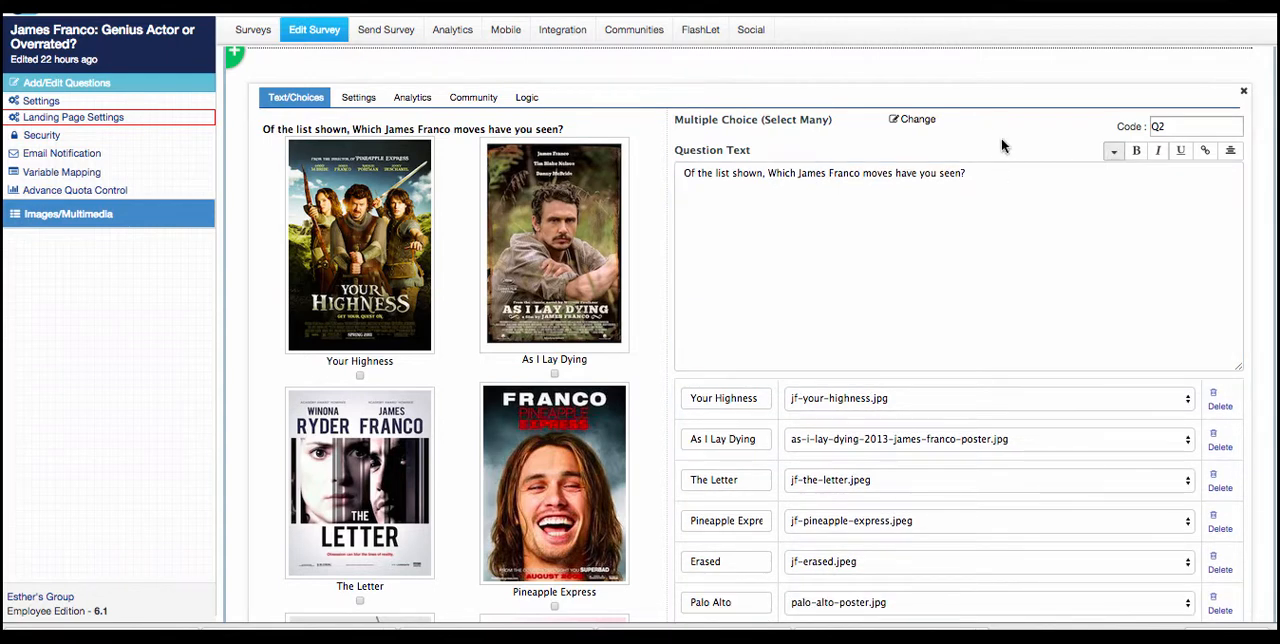
pyautogui.moveTo(665, 402)
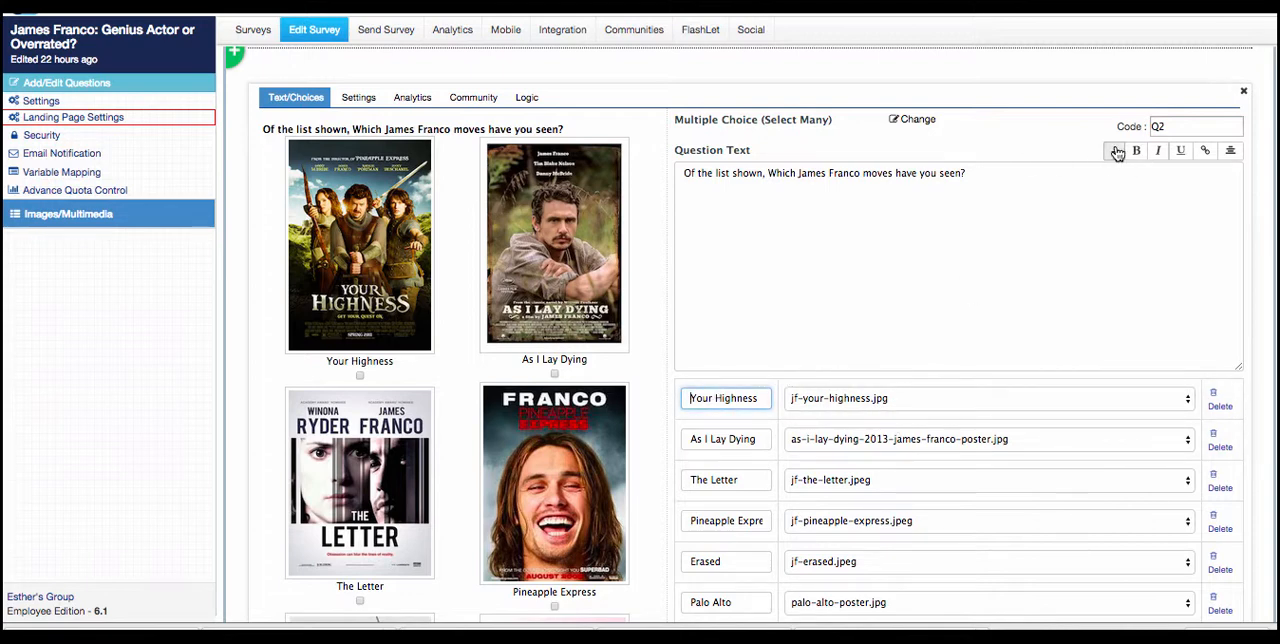
pyautogui.click(1117, 151)
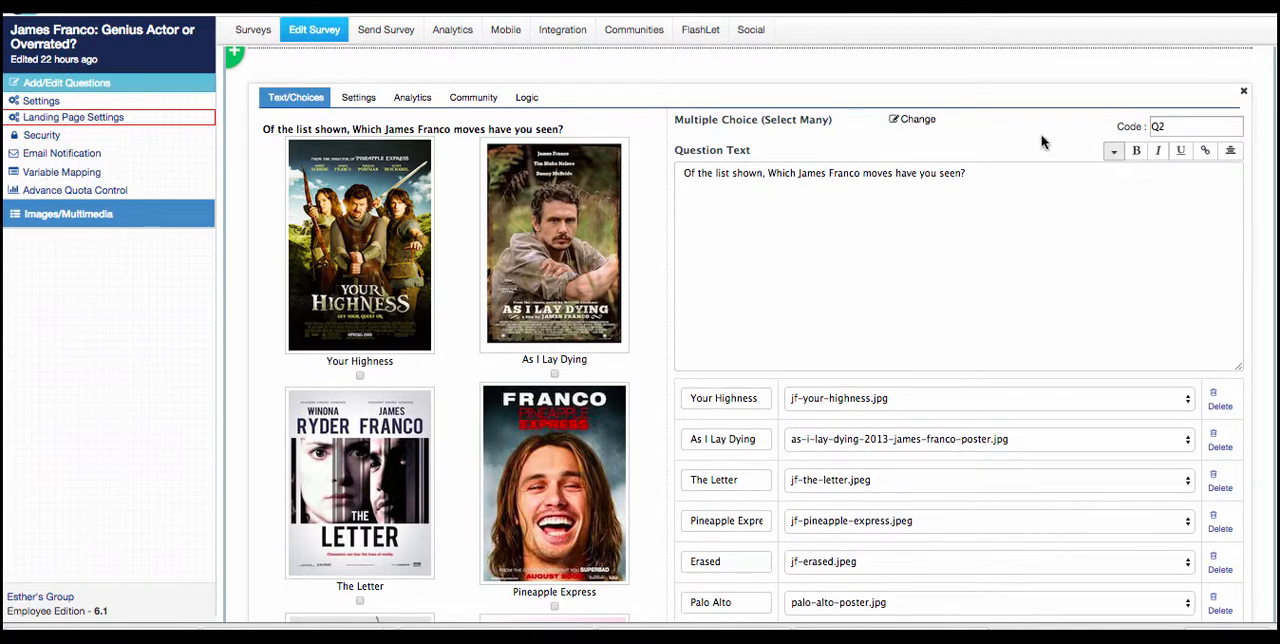
pyautogui.scroll(-3)
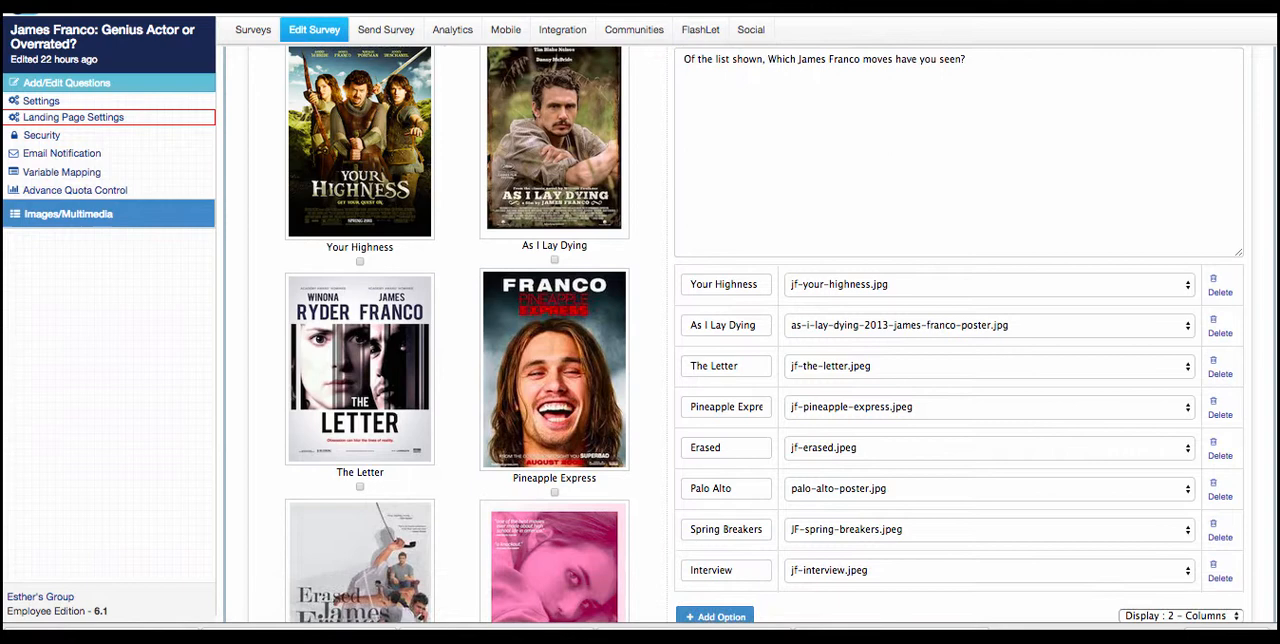
pyautogui.moveTo(760, 245)
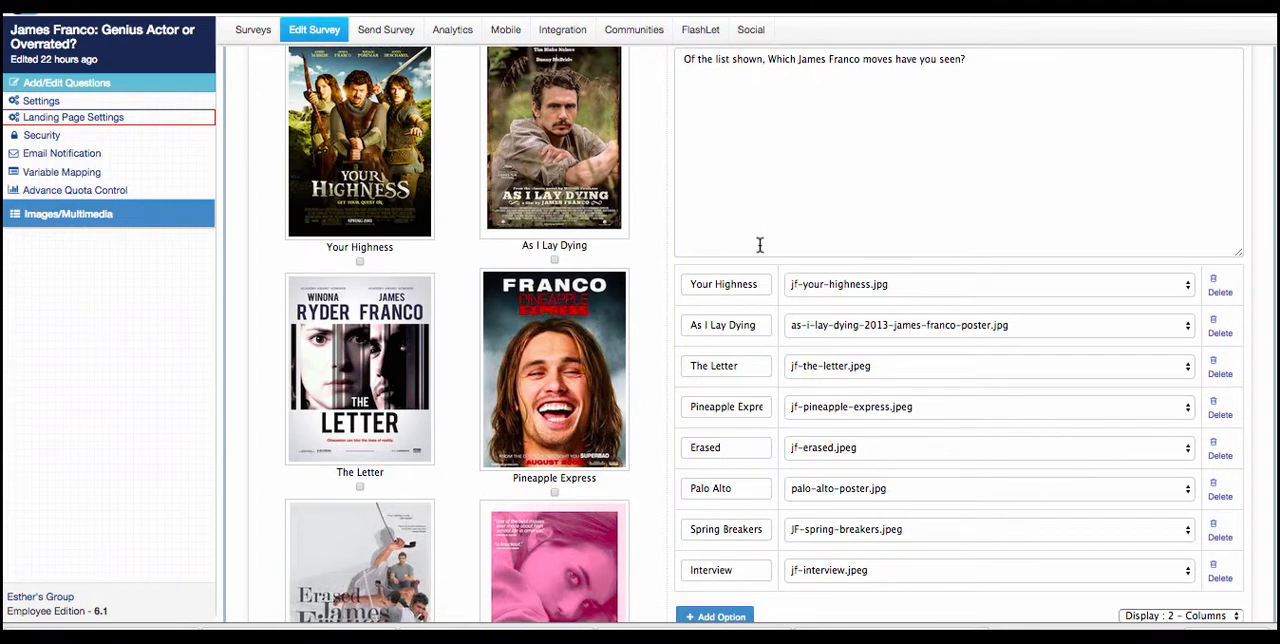
pyautogui.moveTo(631, 320)
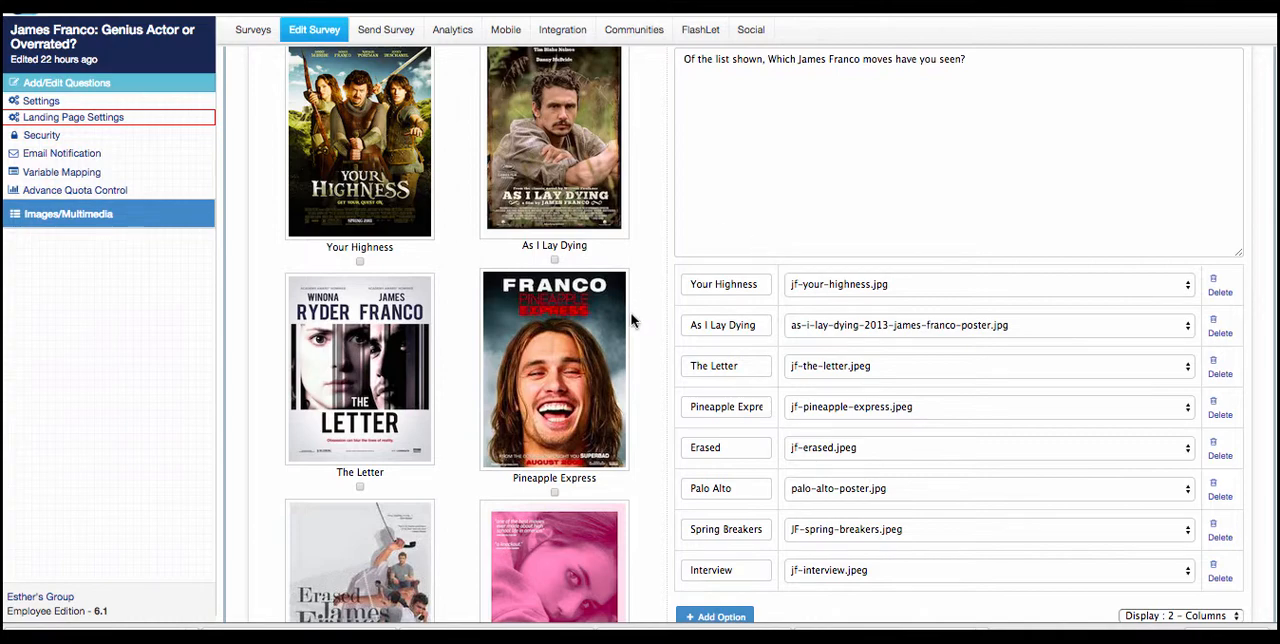
# Step: Look over the Q5 actor-opinion question in its editor and close it unchanged
pyautogui.scroll(-3)
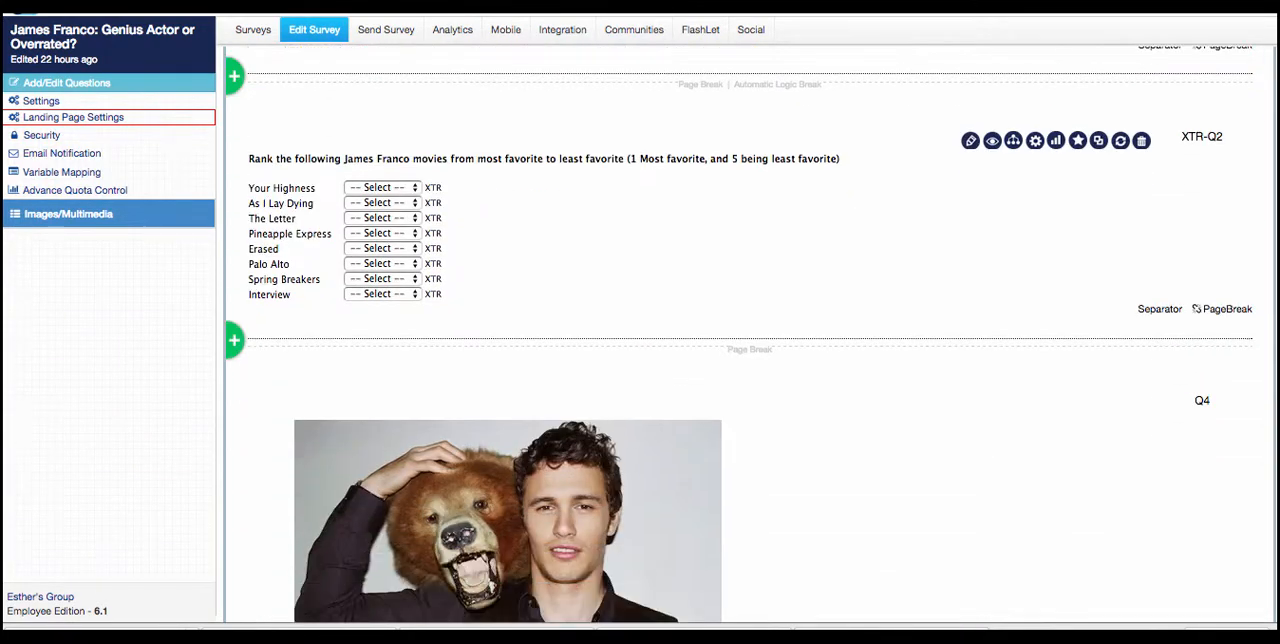
pyautogui.scroll(-3)
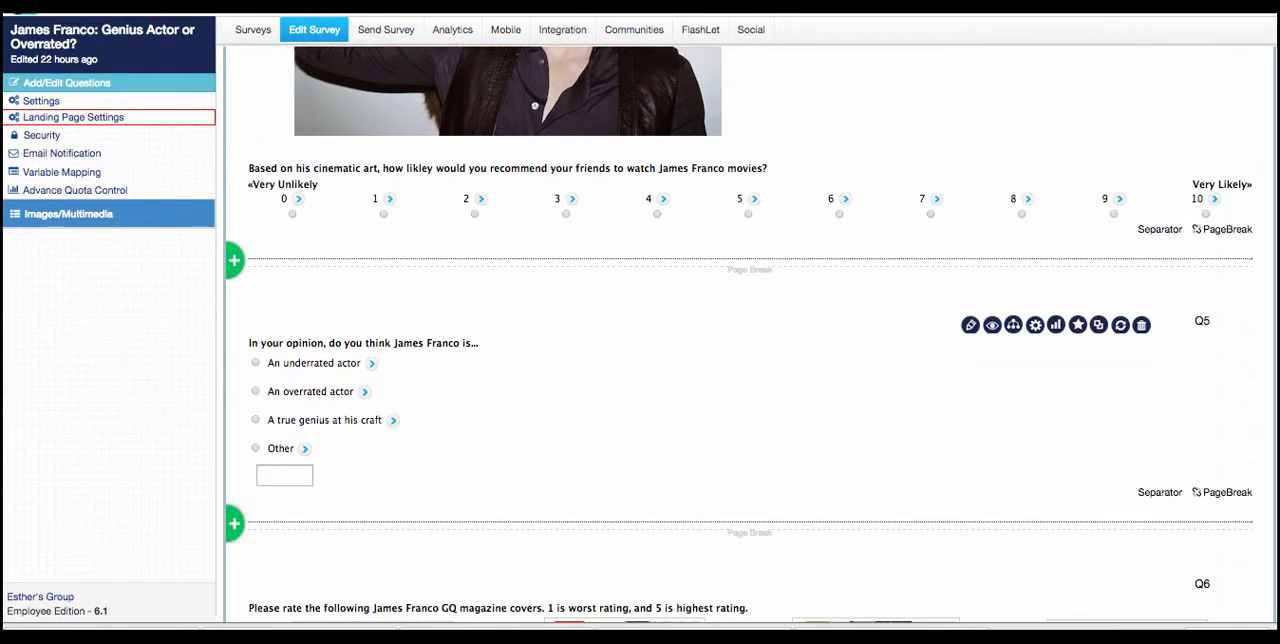
pyautogui.scroll(-3)
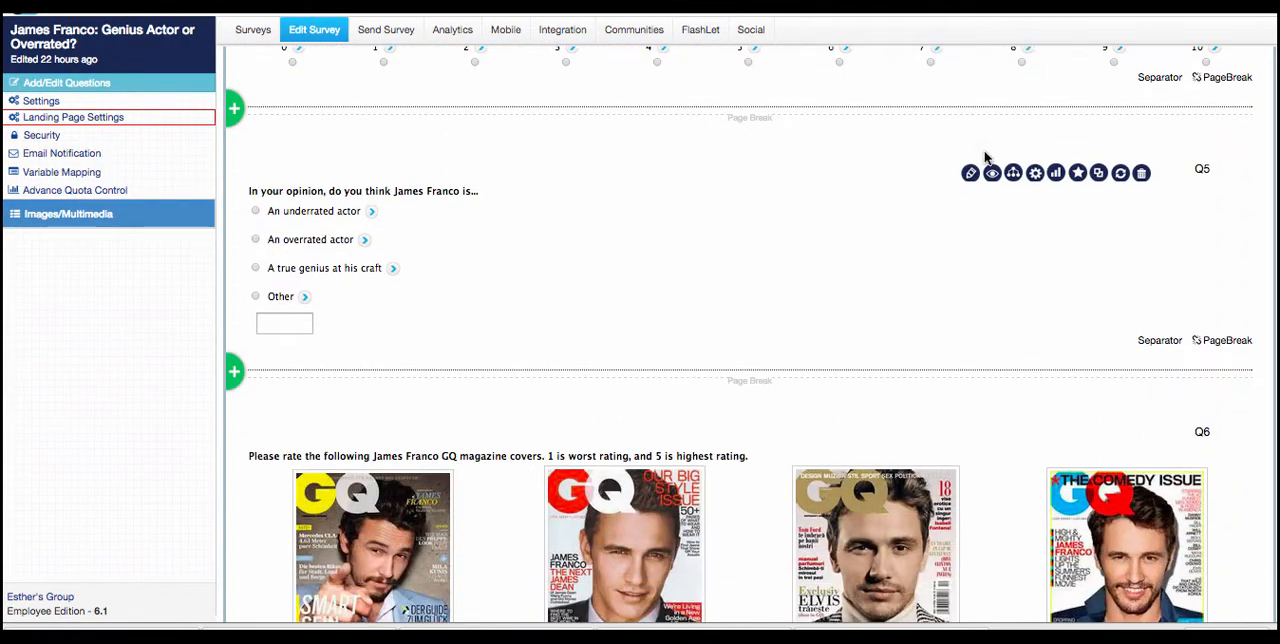
pyautogui.moveTo(985, 202)
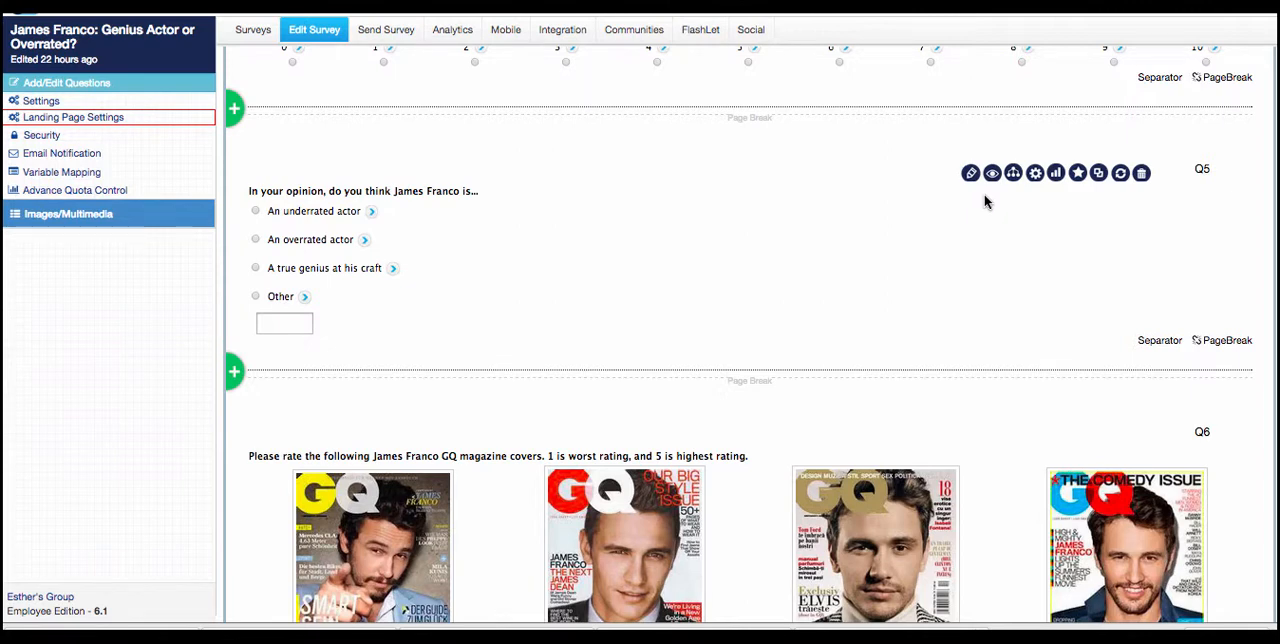
pyautogui.click(970, 172)
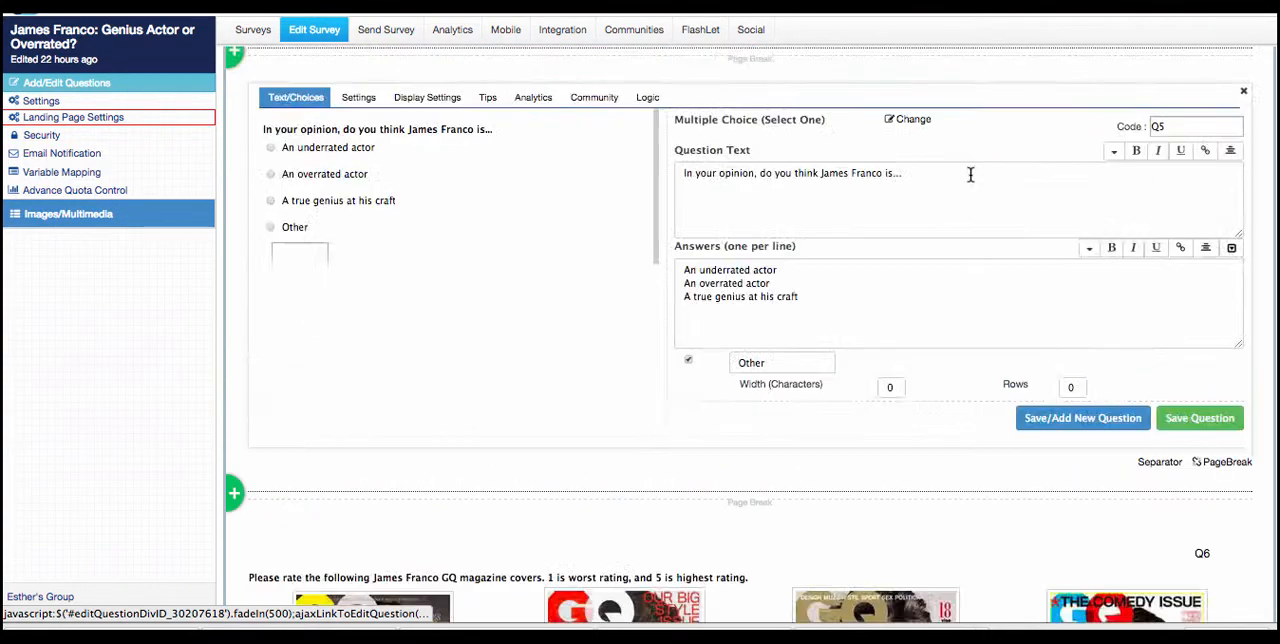
pyautogui.click(1243, 91)
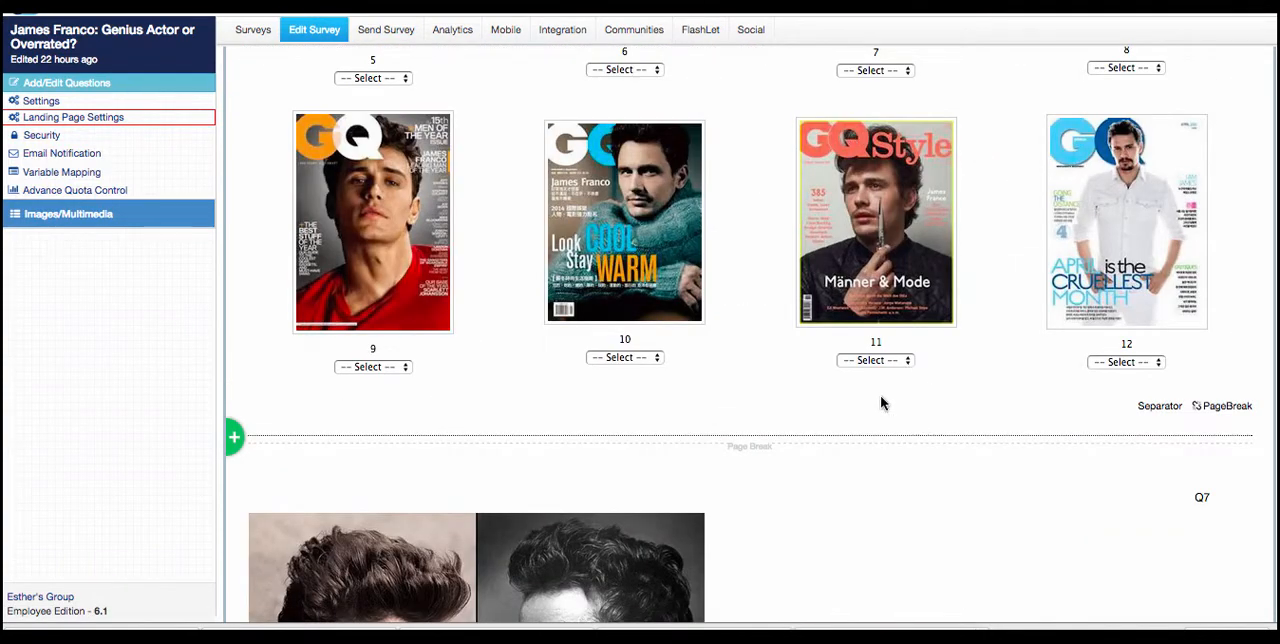
pyautogui.scroll(3)
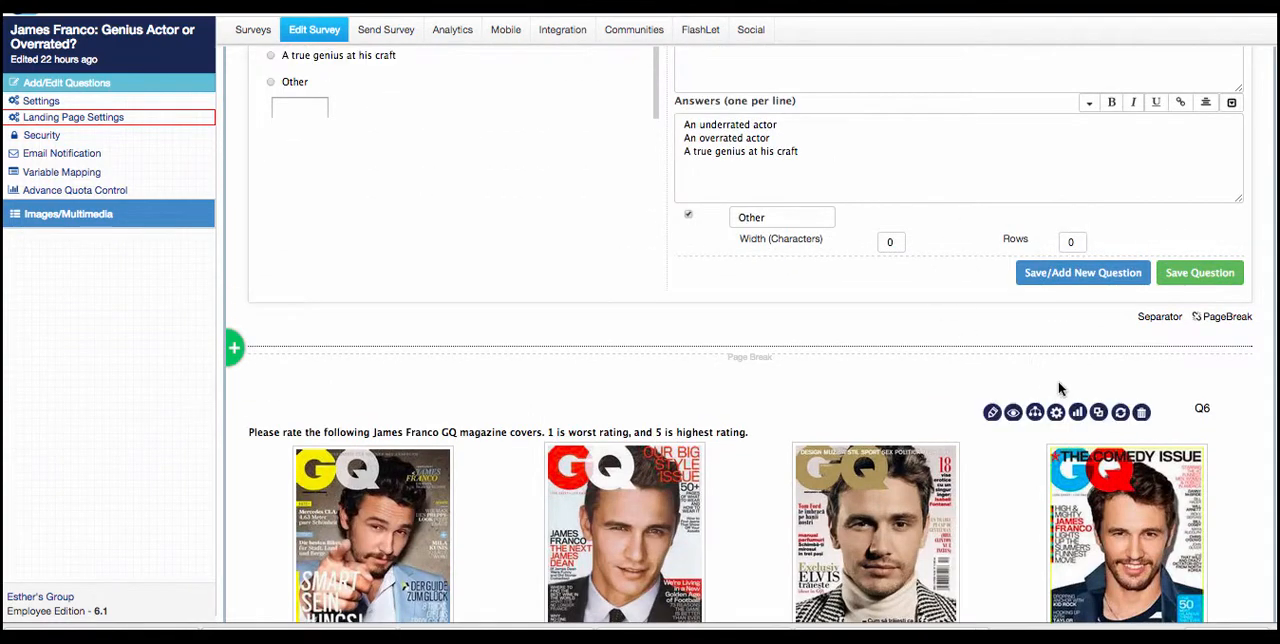
# Step: Look over the Q6 GQ cover rating question in its editor and close it unchanged
pyautogui.scroll(-3)
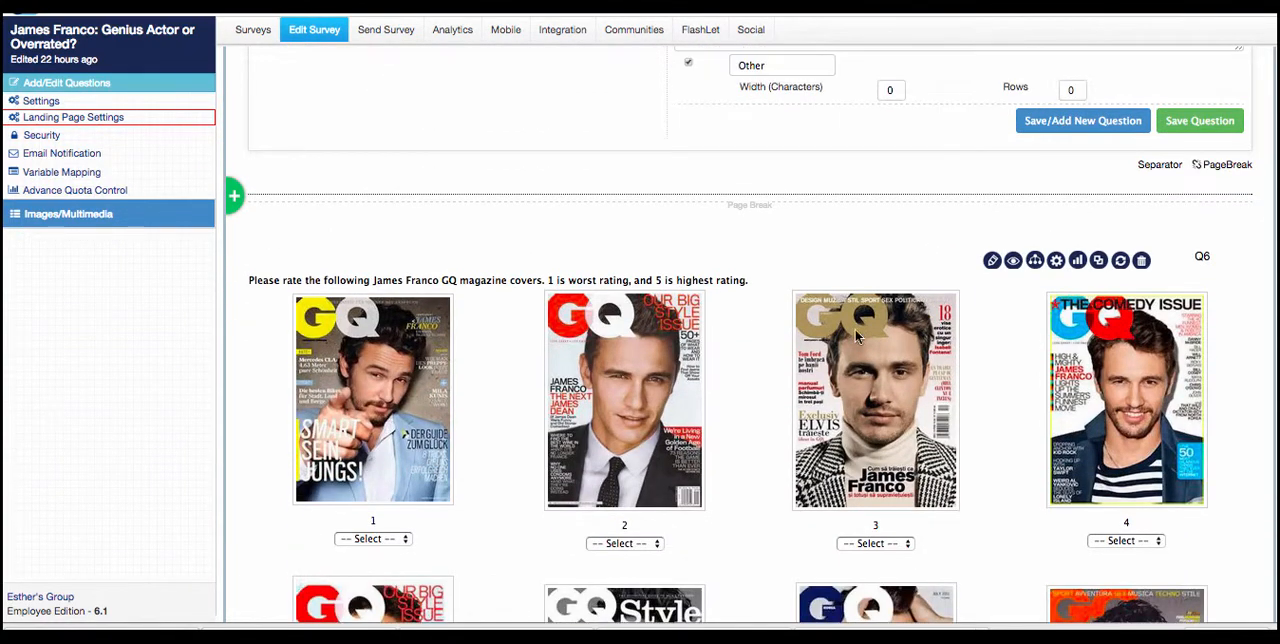
pyautogui.scroll(-3)
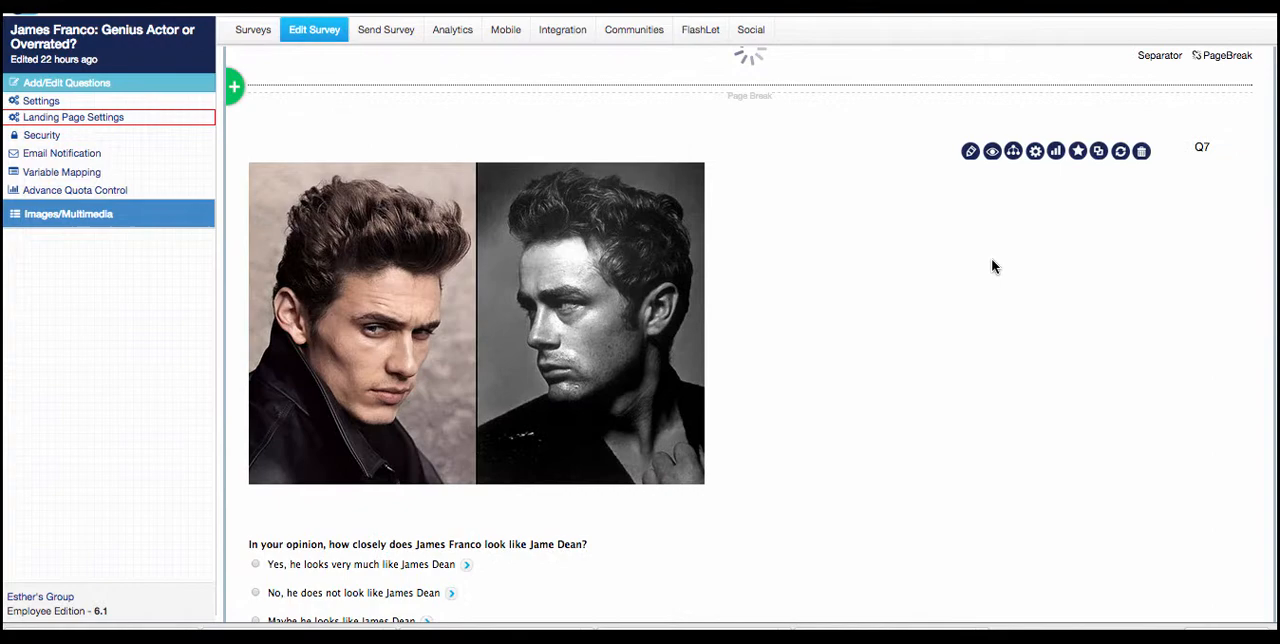
pyautogui.click(969, 151)
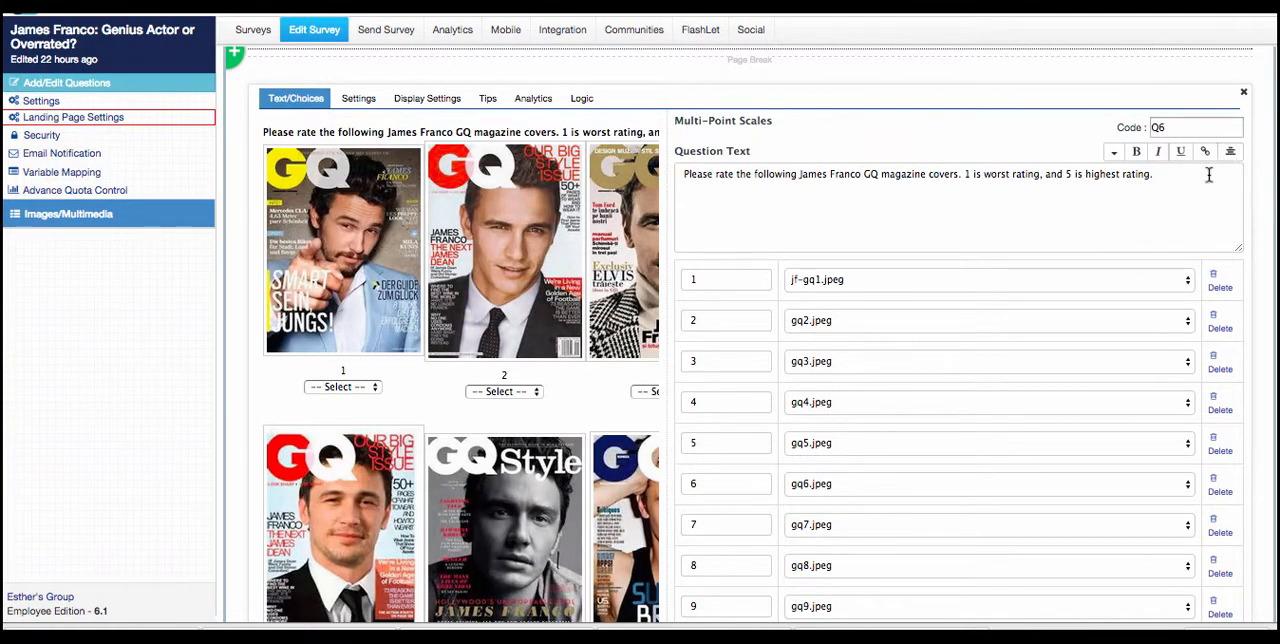
pyautogui.moveTo(893, 165)
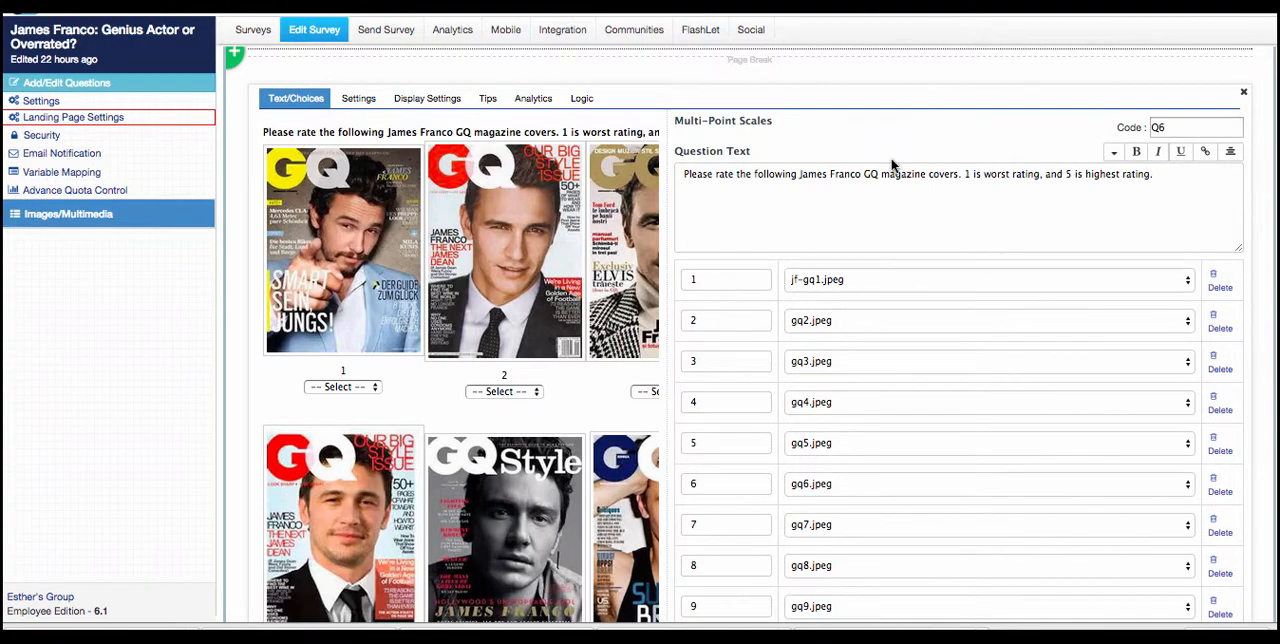
pyautogui.click(1243, 92)
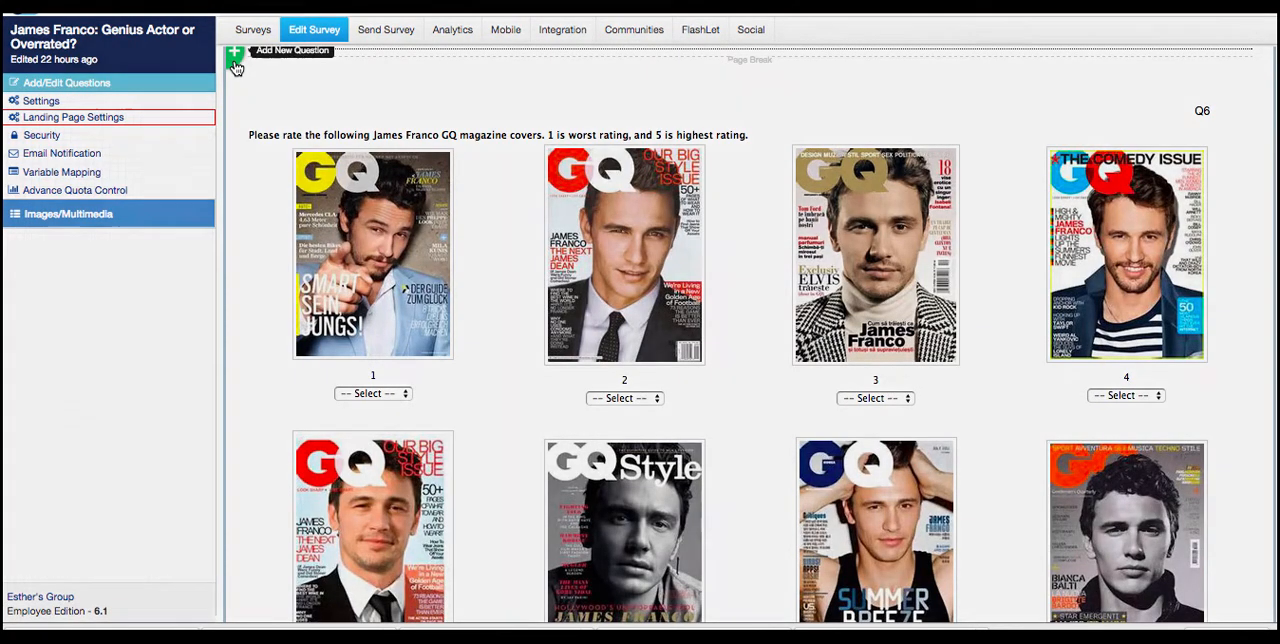
# Step: Add Q9 'How often do you conduct surveys?' with Weekly, Monthly, Quarterly, Annually
pyautogui.click(235, 57)
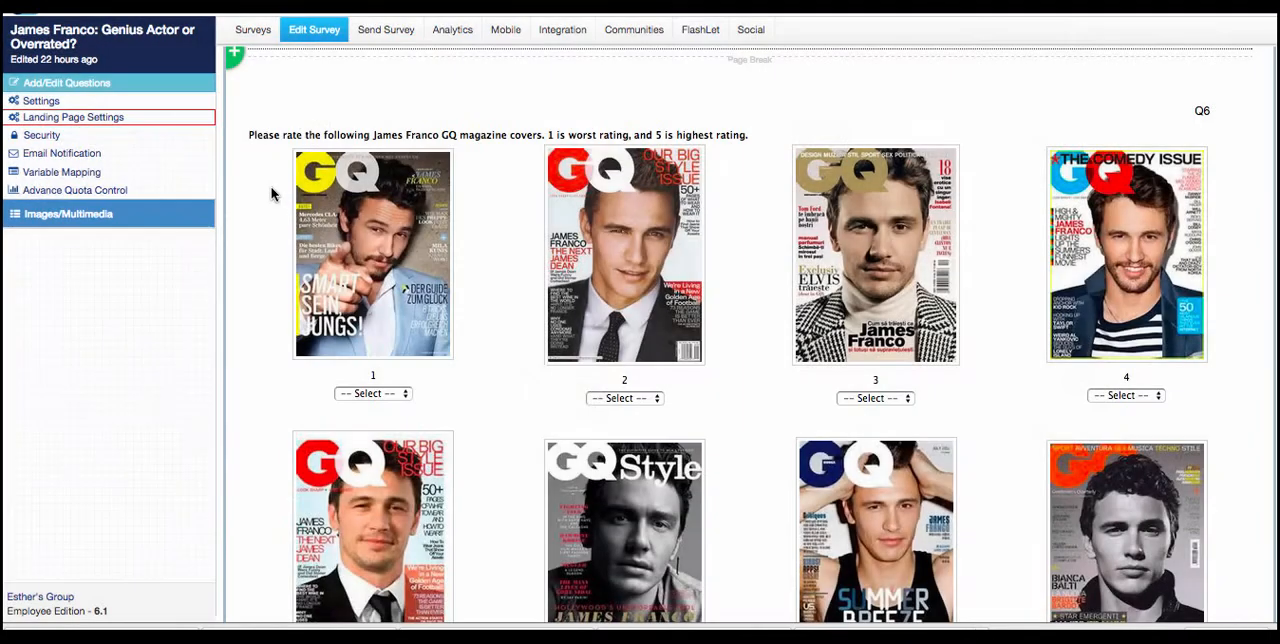
pyautogui.click(234, 53)
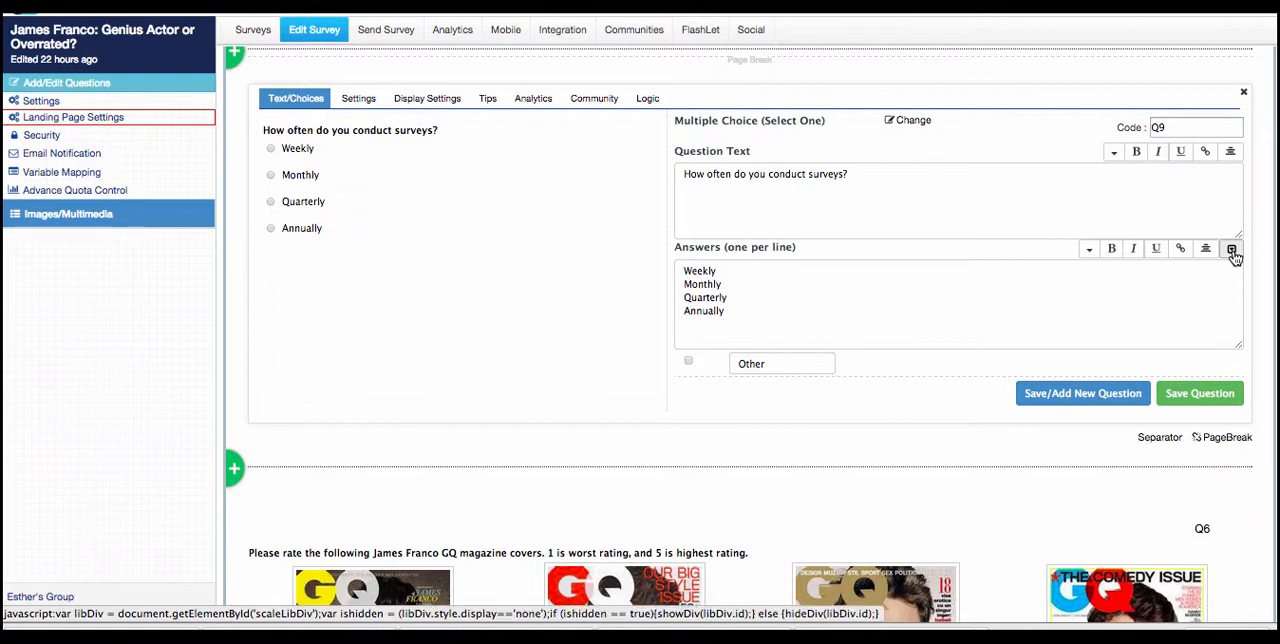
# Step: Browse the Scale Library's preset answer scales for Q9 without picking one
pyautogui.click(1231, 249)
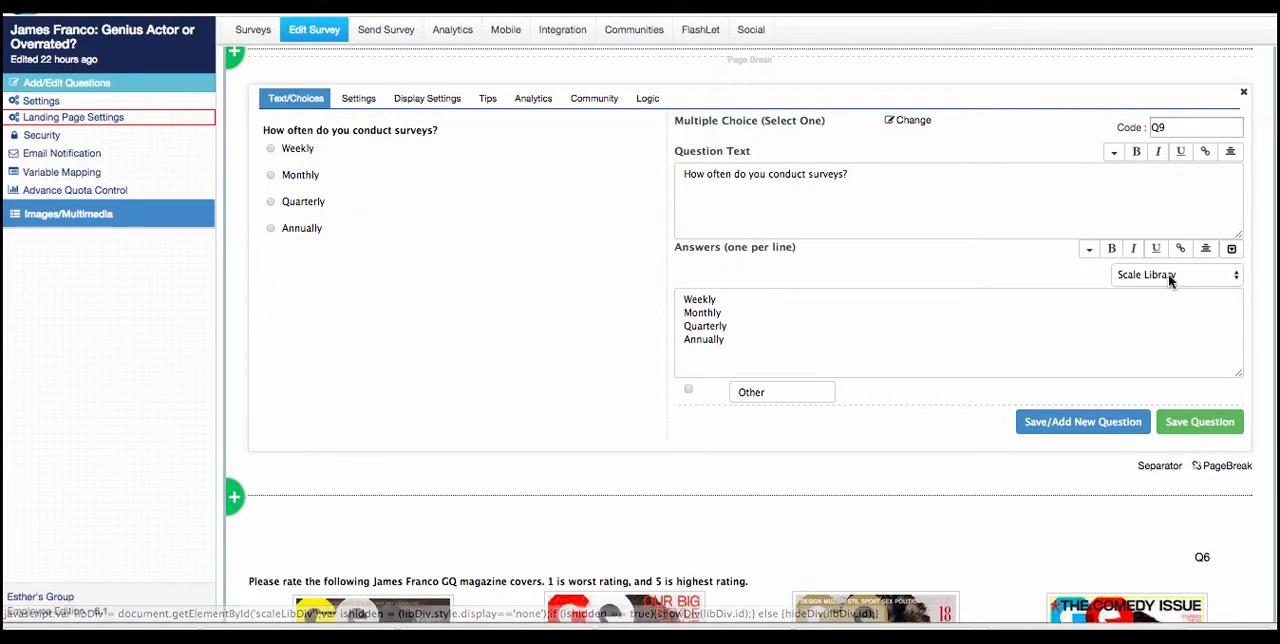
pyautogui.click(1177, 275)
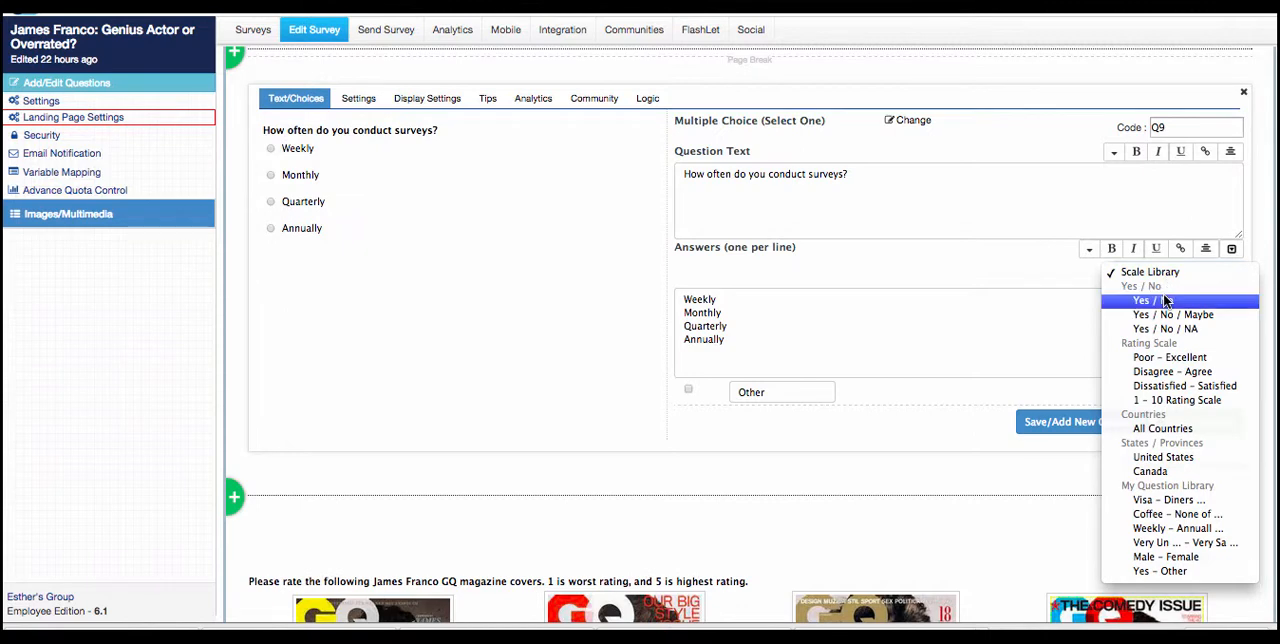
pyautogui.moveTo(1173, 314)
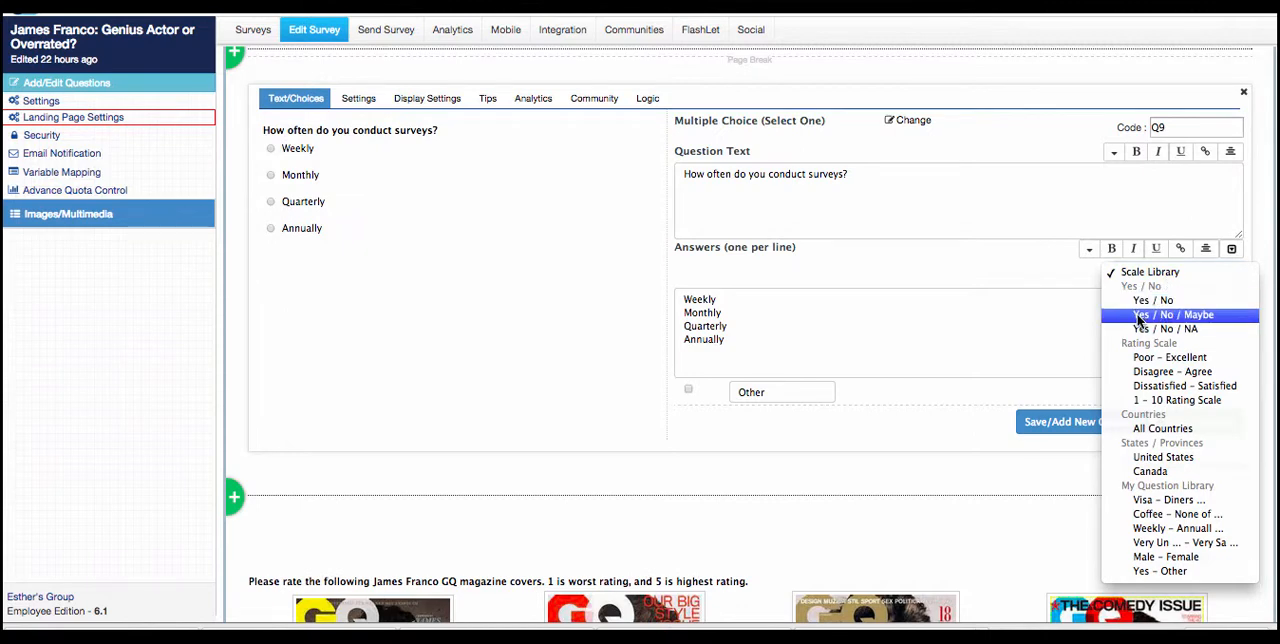
pyautogui.moveTo(1169, 357)
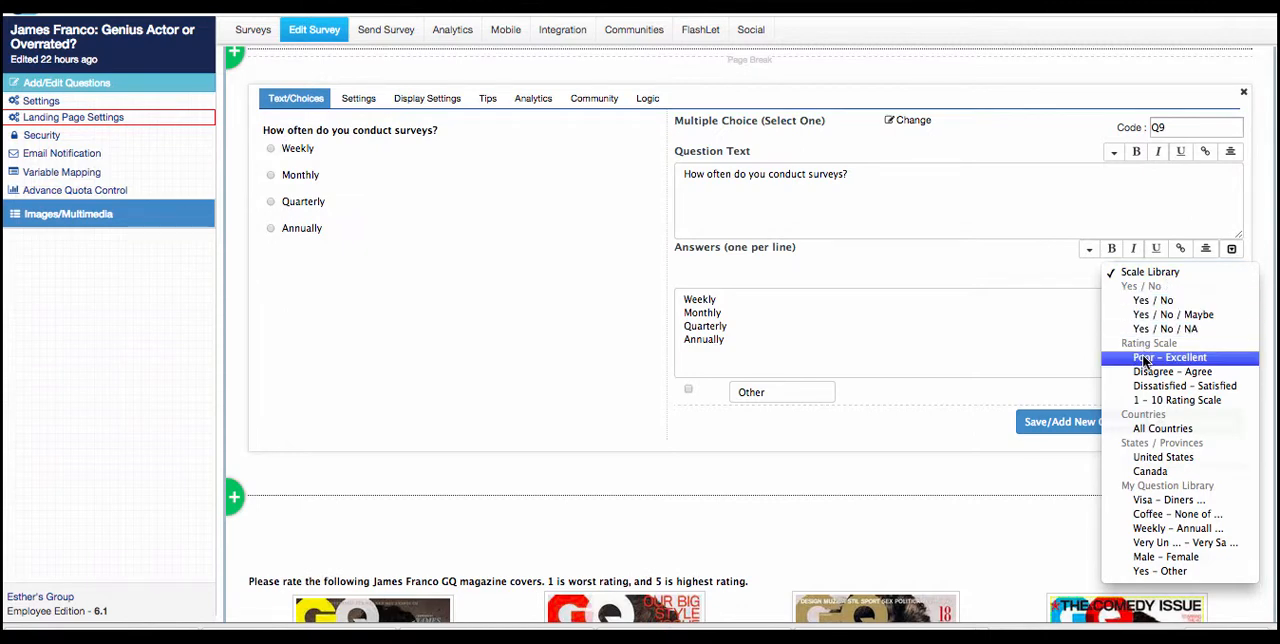
pyautogui.moveTo(1177, 400)
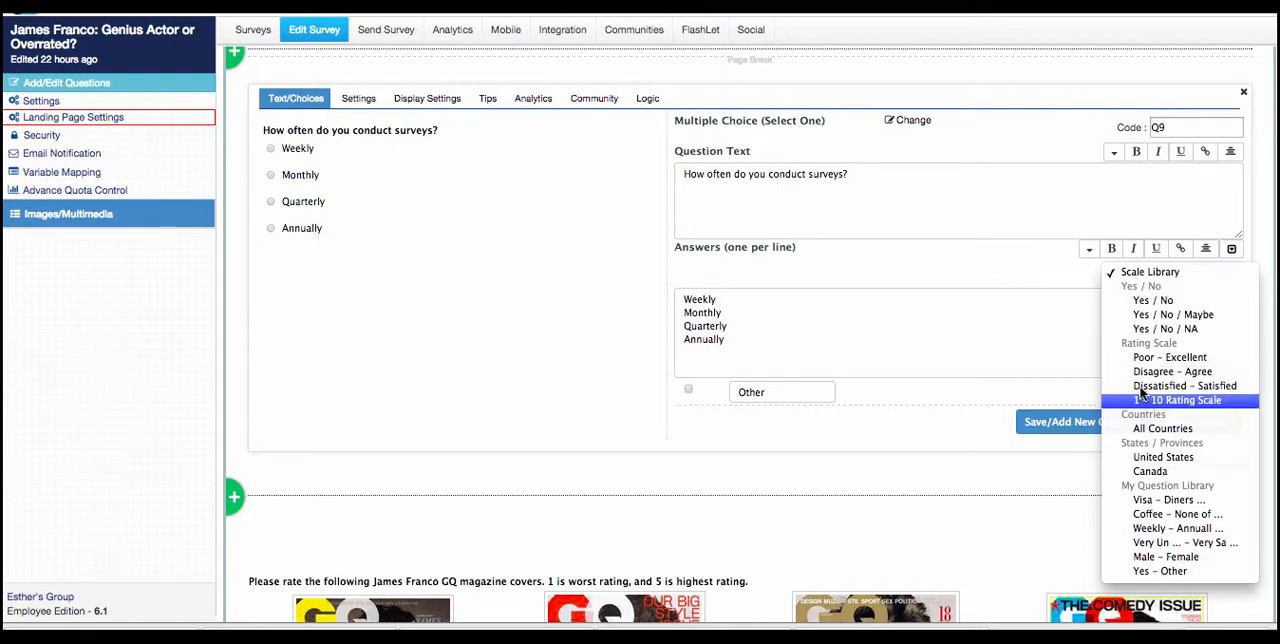
pyautogui.moveTo(1150, 471)
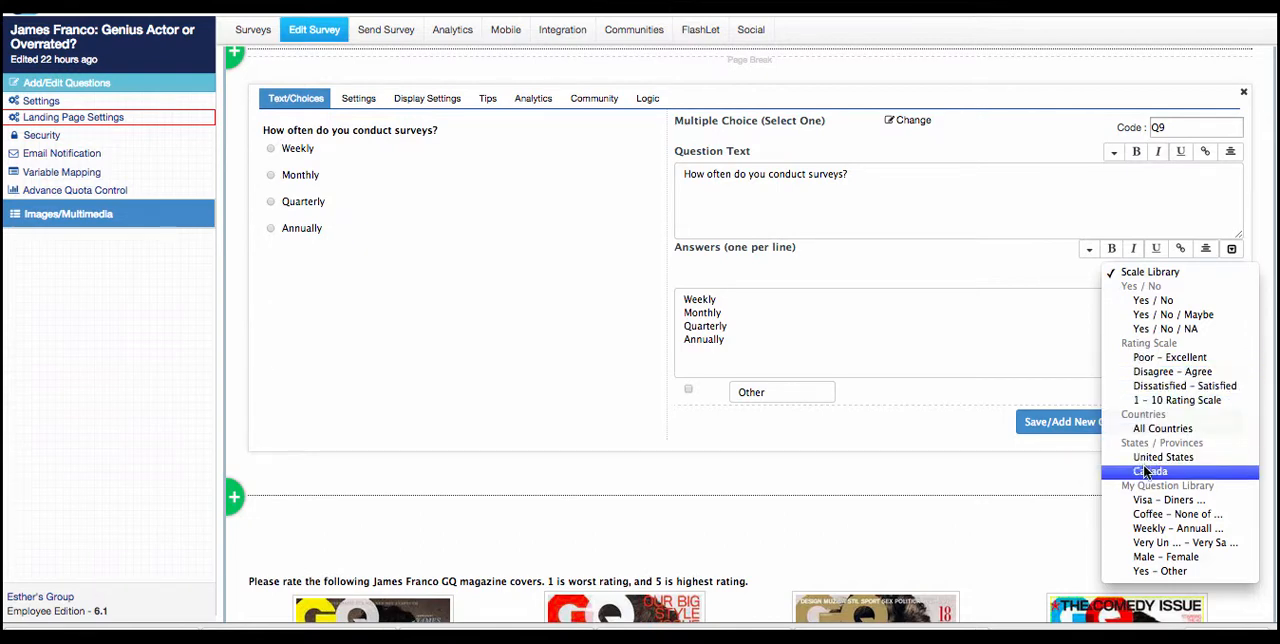
pyautogui.moveTo(1178, 514)
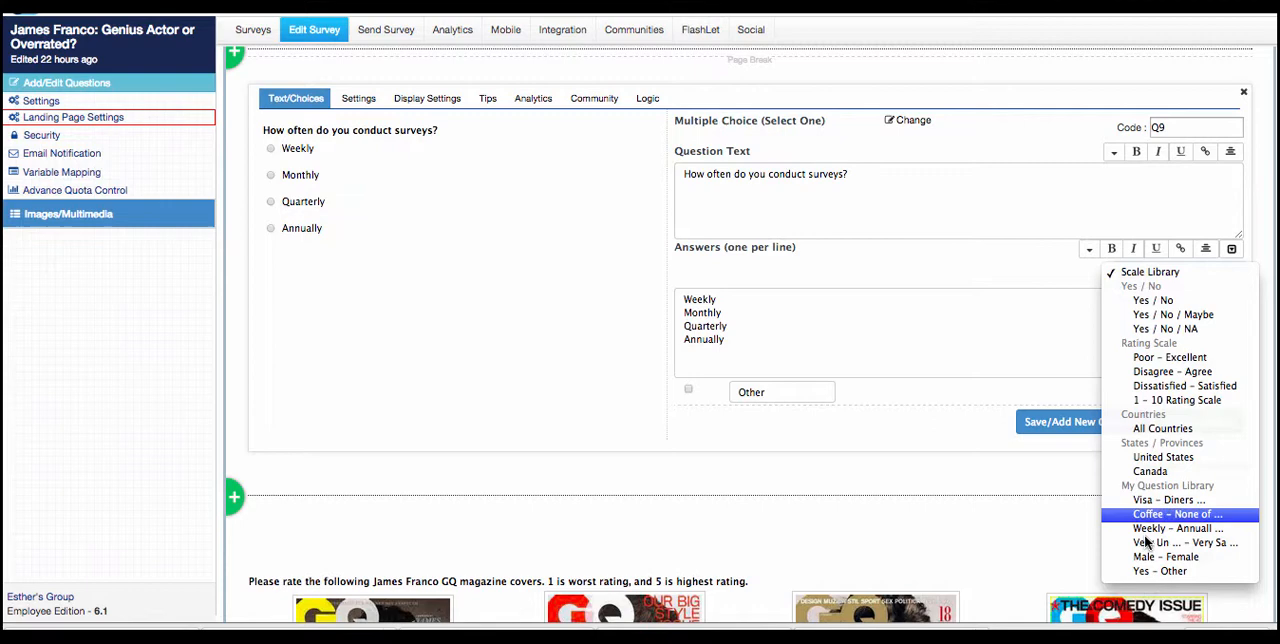
pyautogui.moveTo(1168, 499)
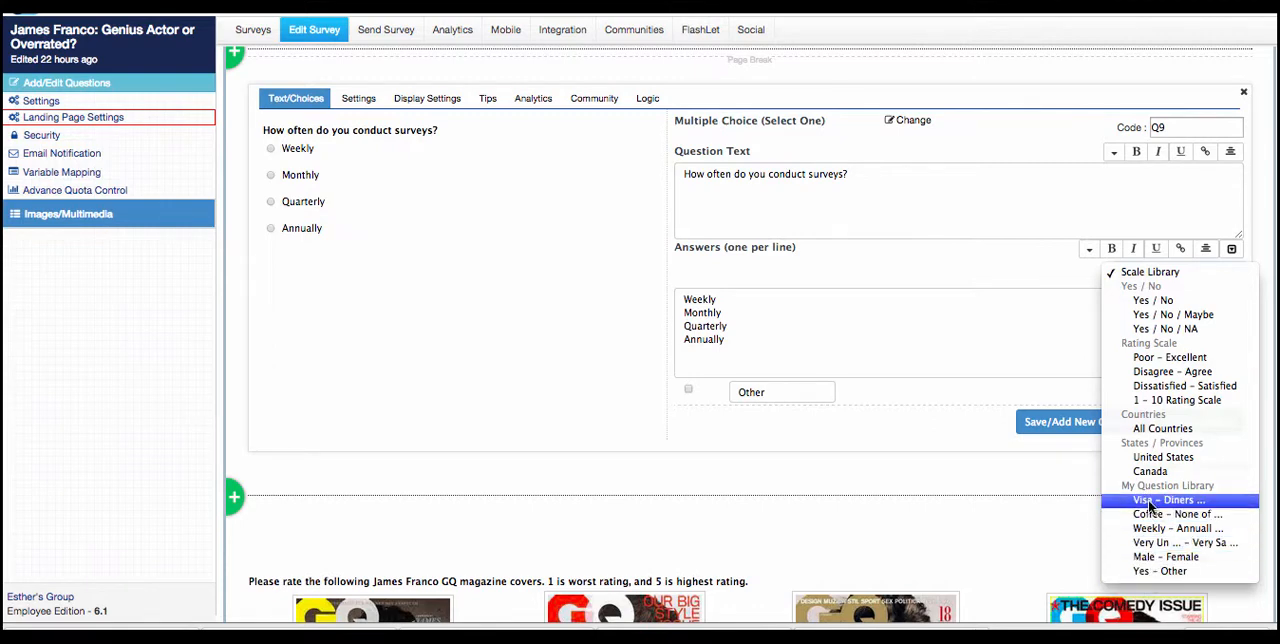
pyautogui.moveTo(1165, 557)
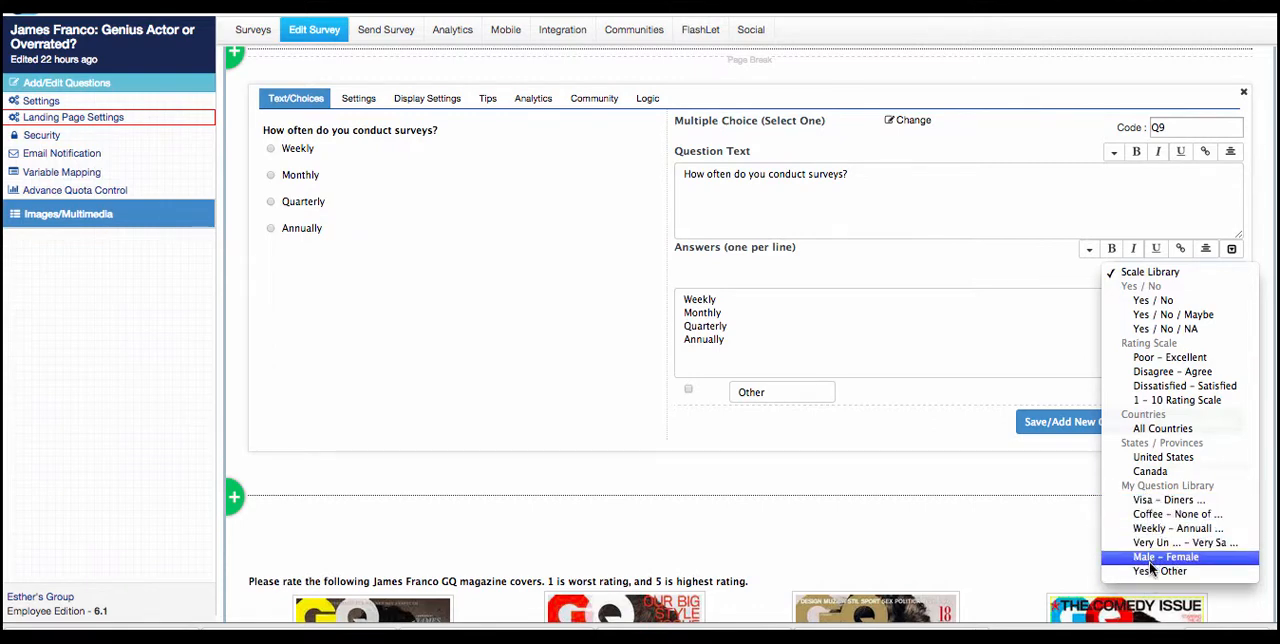
pyautogui.moveTo(1160, 514)
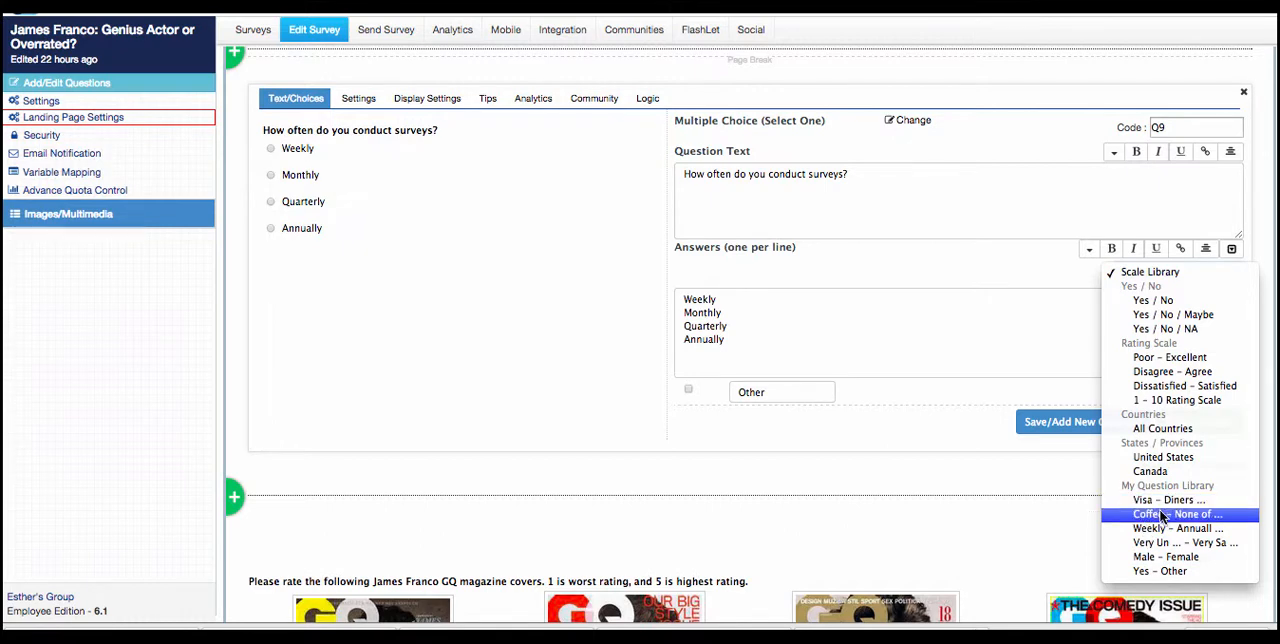
pyautogui.moveTo(1150, 410)
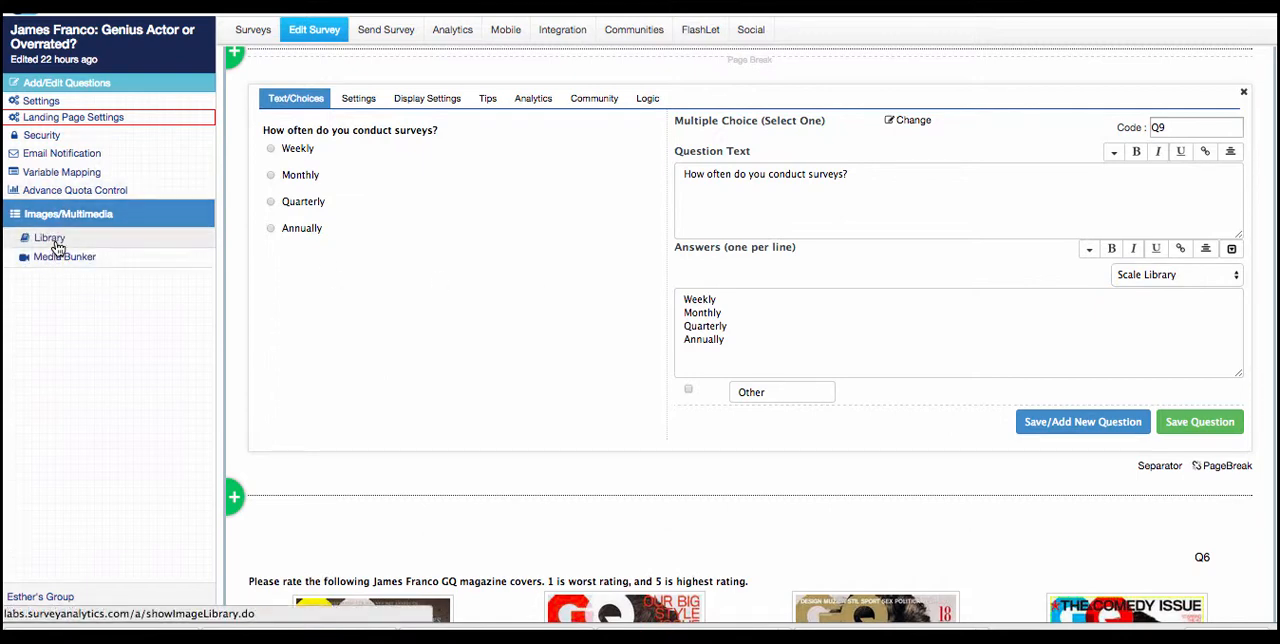
# Step: Show the image library of James Franco photos and GQ covers with embed code and URL
pyautogui.click(48, 237)
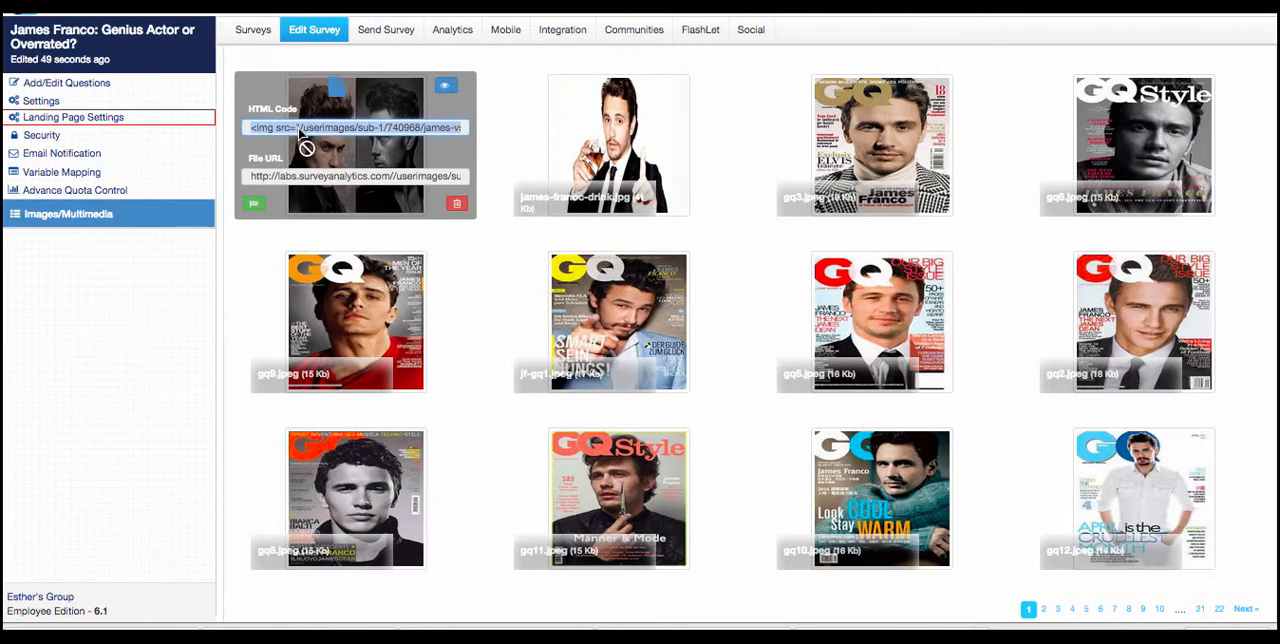
pyautogui.moveTo(323, 198)
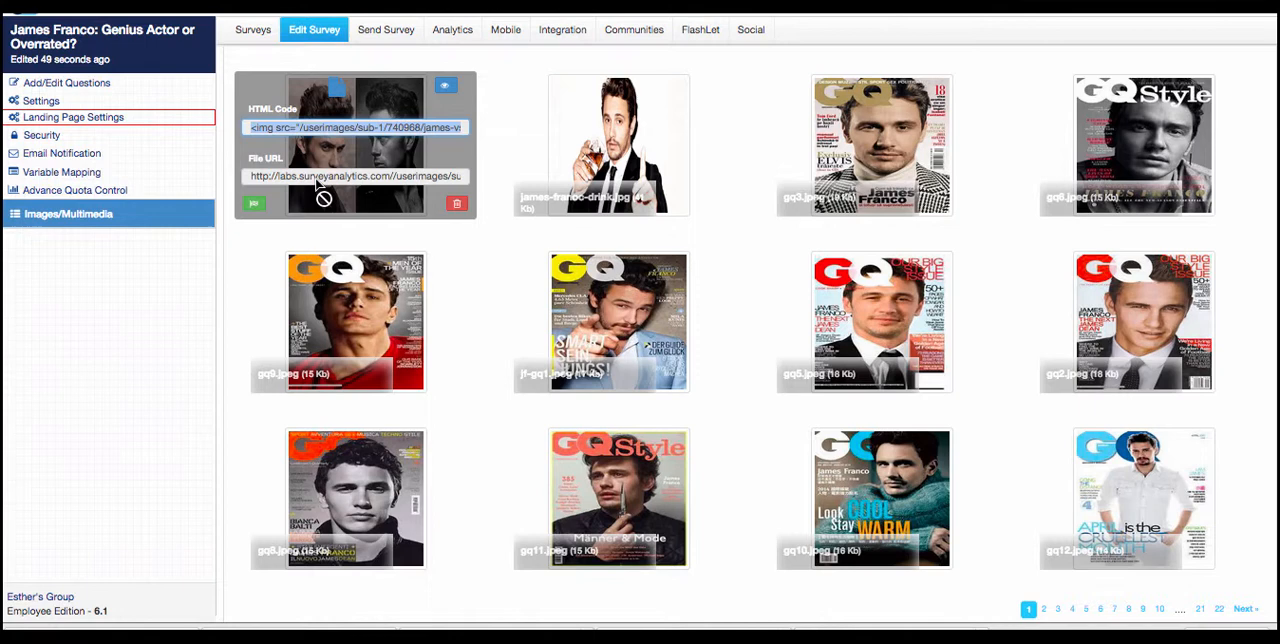
pyautogui.moveTo(337, 92)
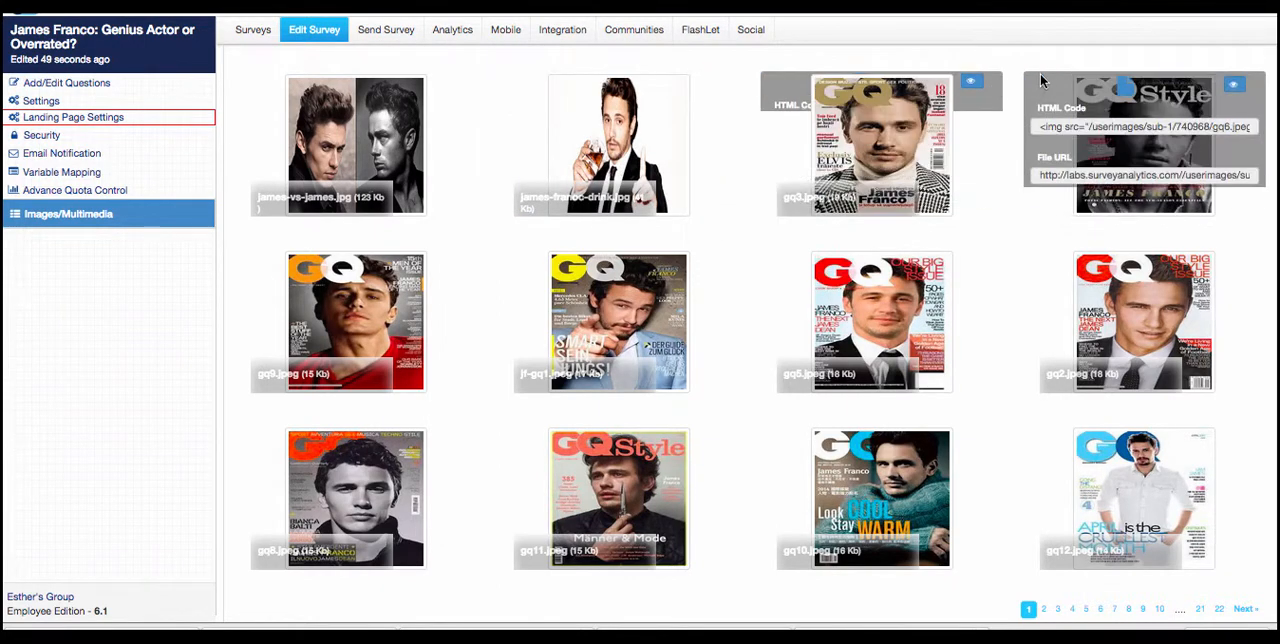
# Step: Show the Upload Files area and review the supported extensions from images to documents and video
pyautogui.click(68, 213)
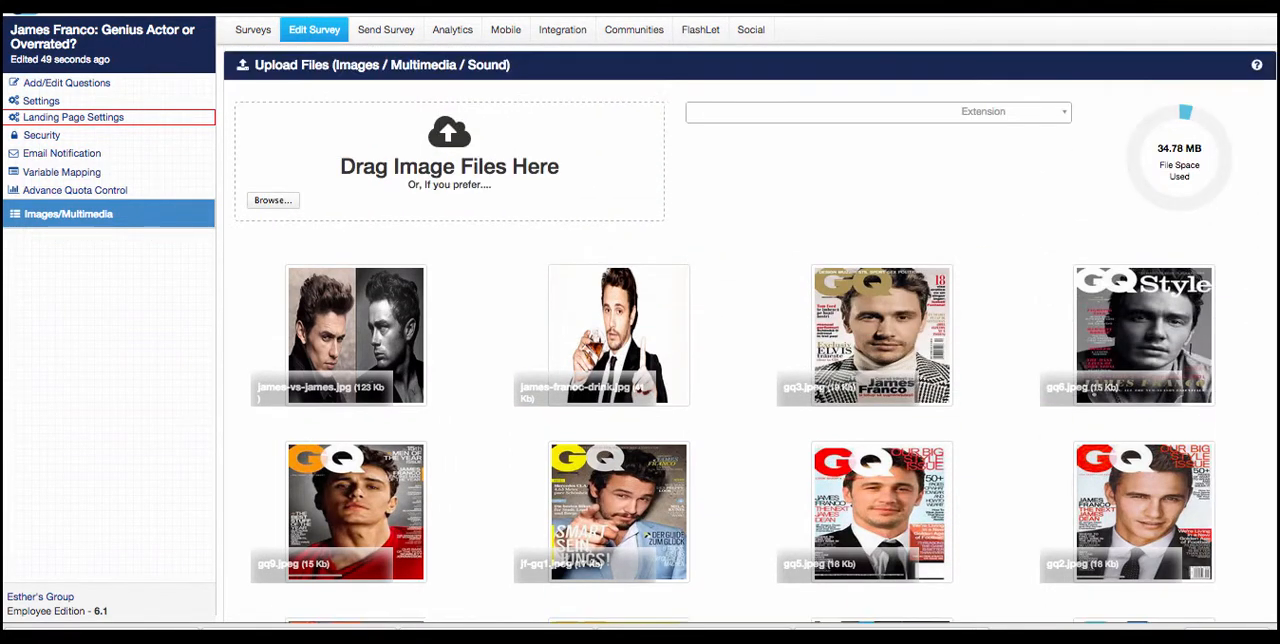
pyautogui.moveTo(378, 172)
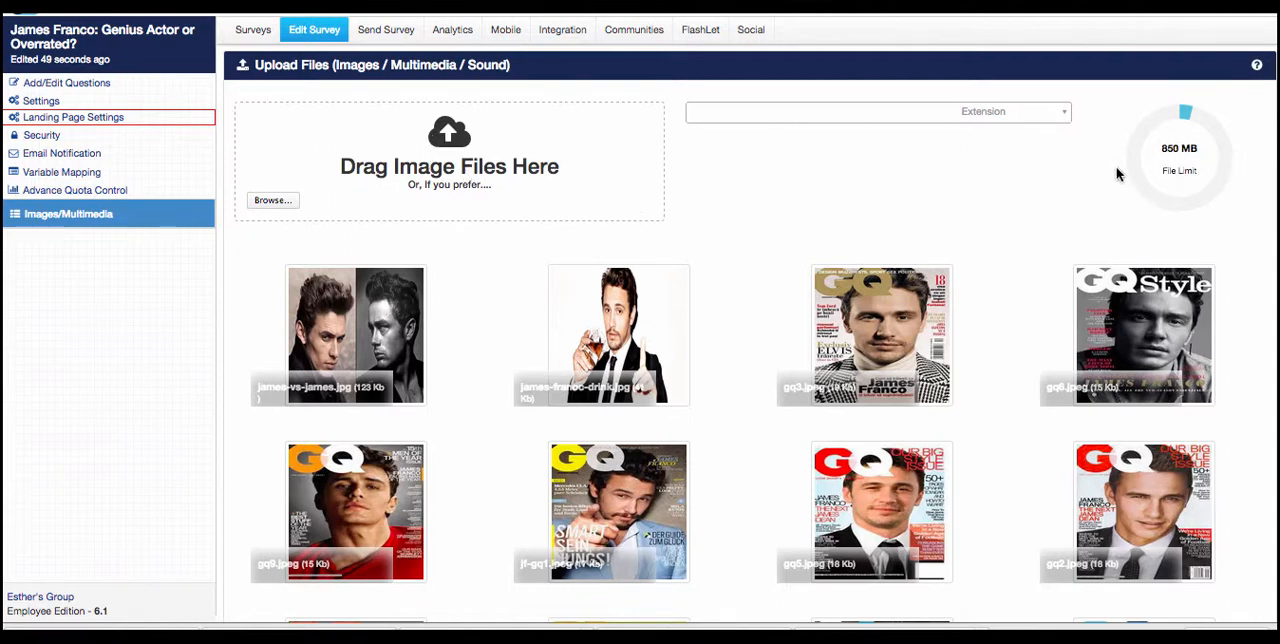
pyautogui.moveTo(1230, 173)
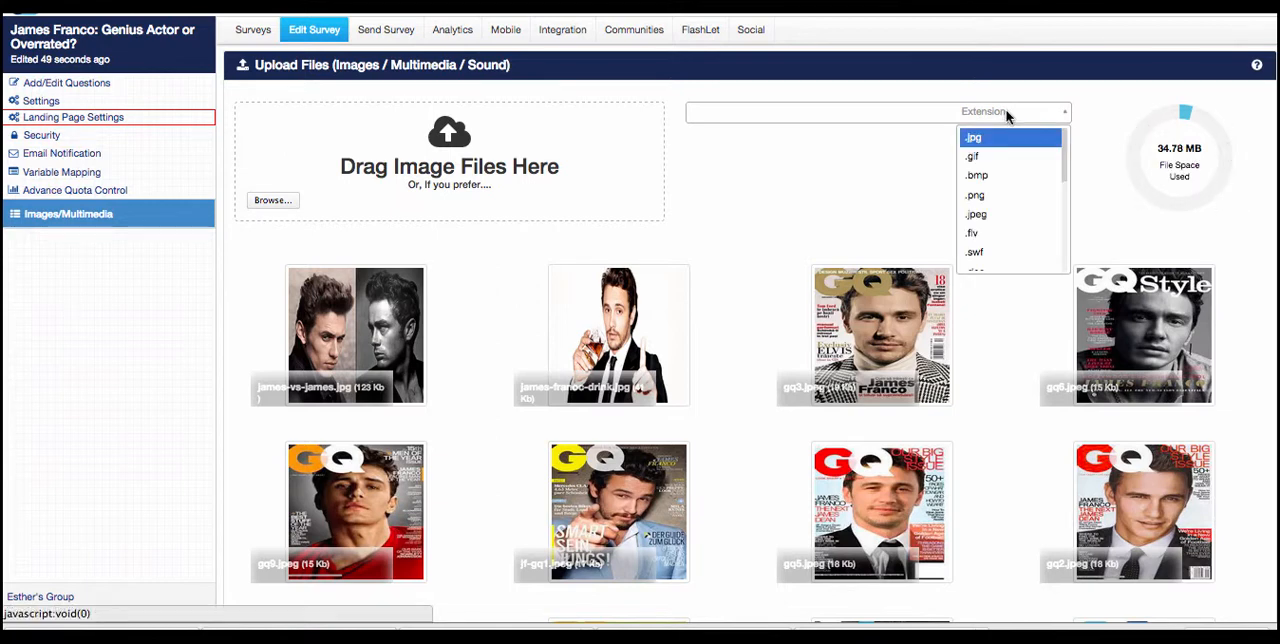
pyautogui.click(763, 111)
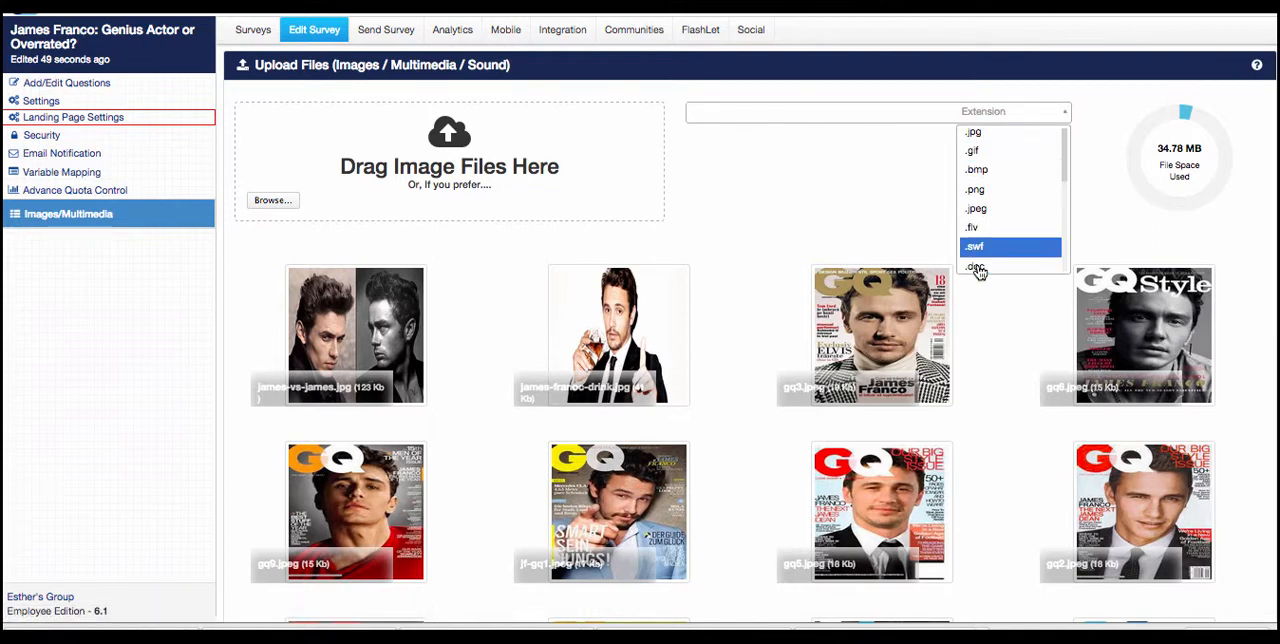
pyautogui.scroll(-3)
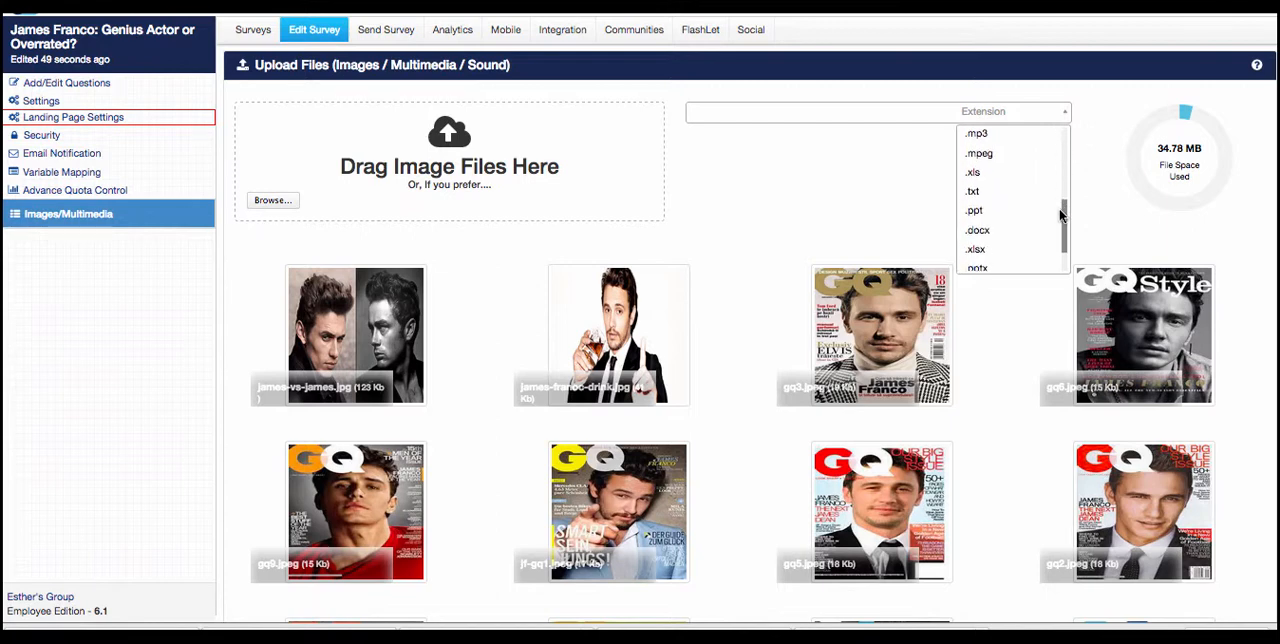
pyautogui.scroll(-3)
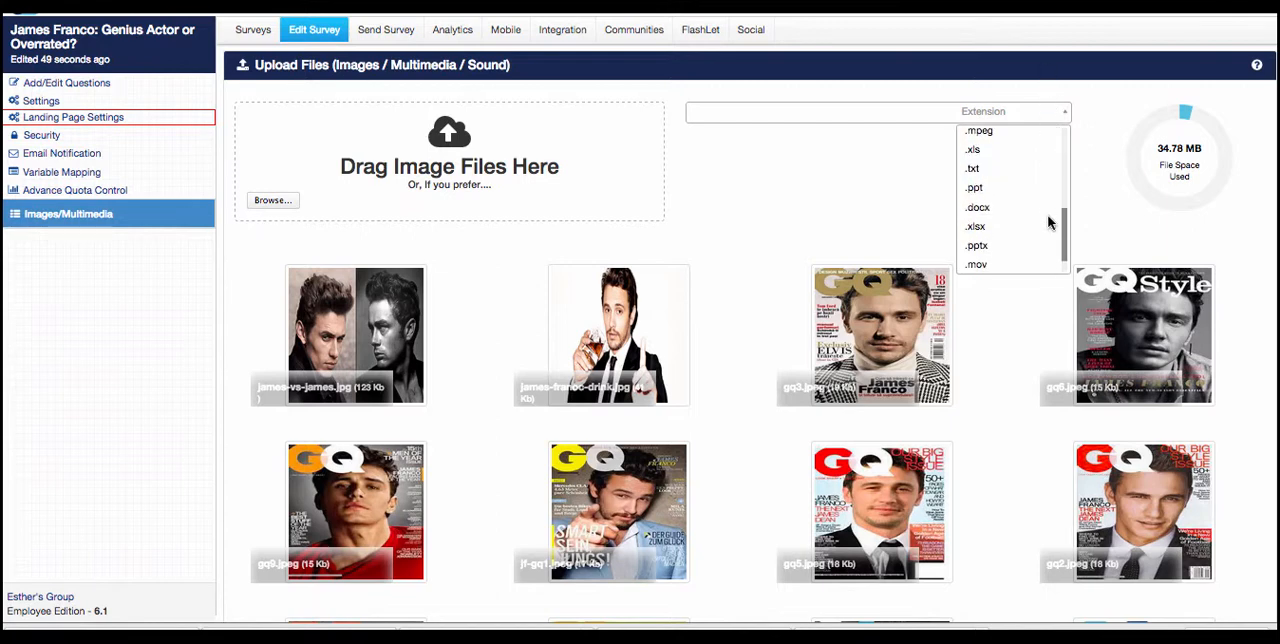
pyautogui.scroll(-3)
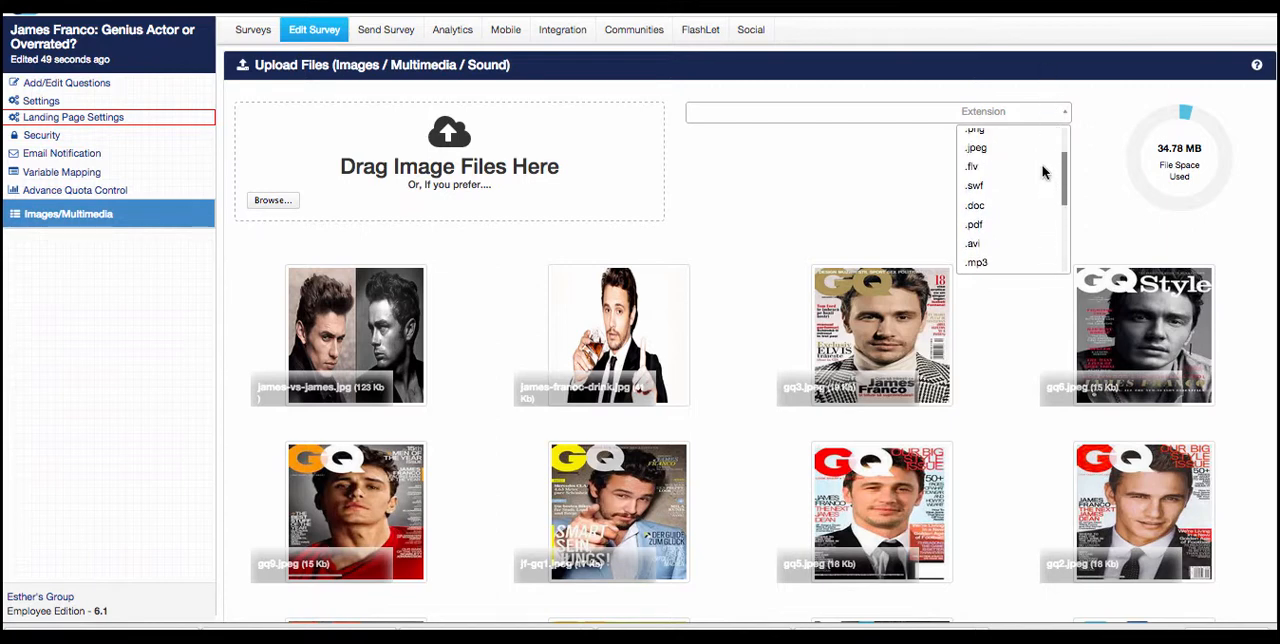
pyautogui.scroll(-3)
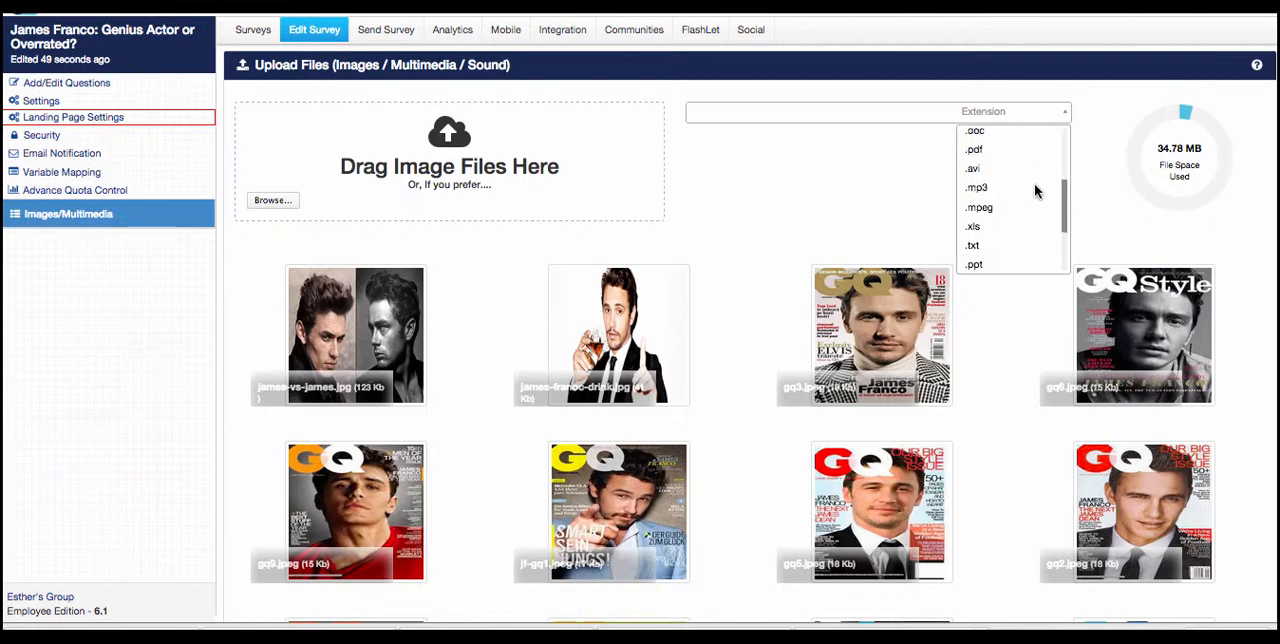
pyautogui.scroll(3)
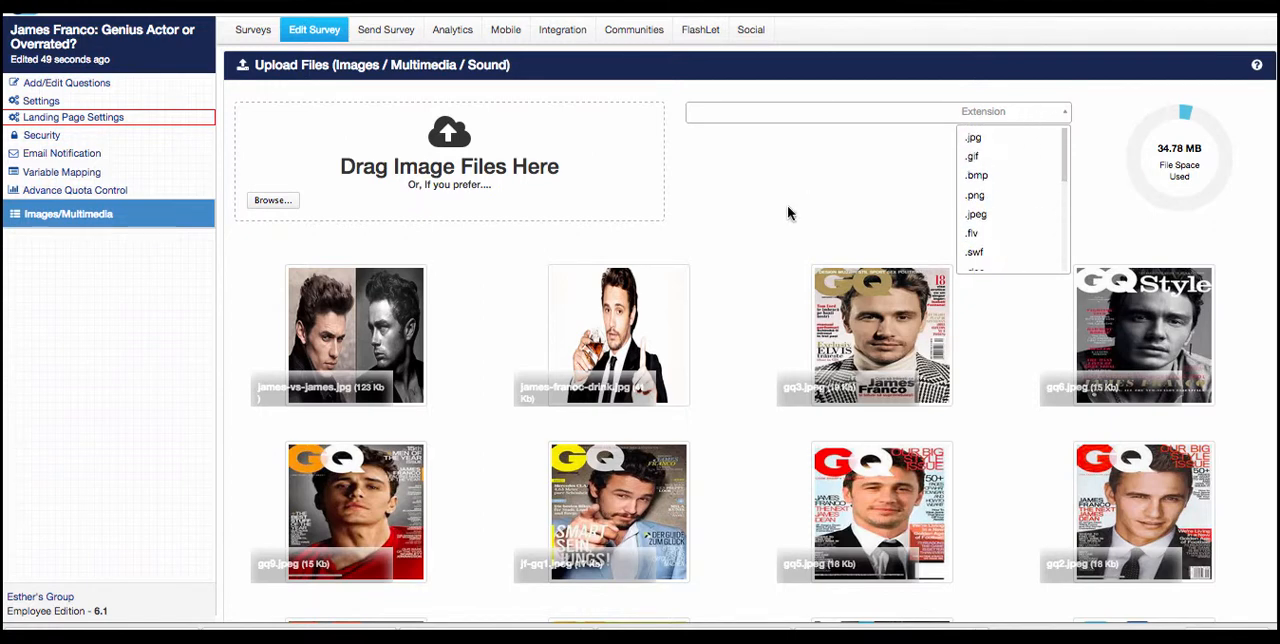